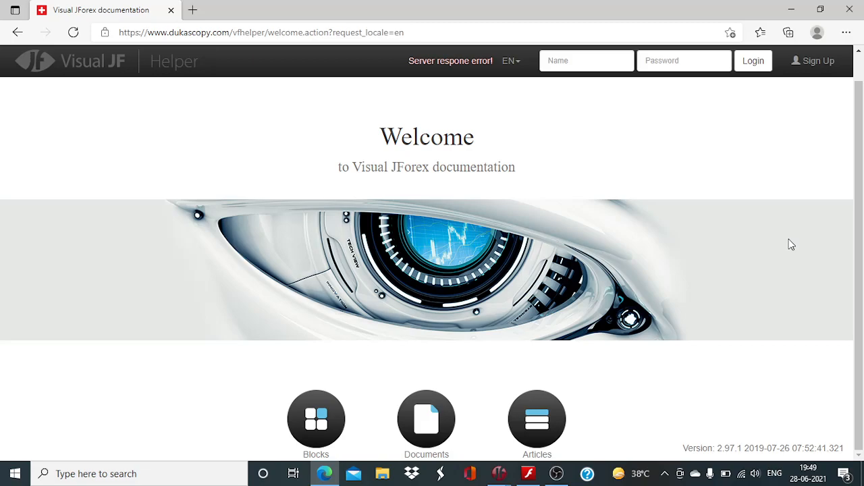
mouse_move(783, 199)
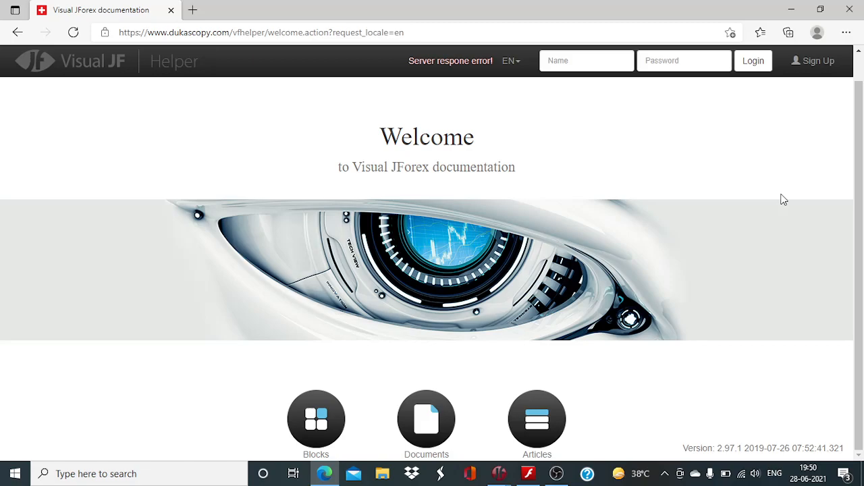
mouse_move(635, 302)
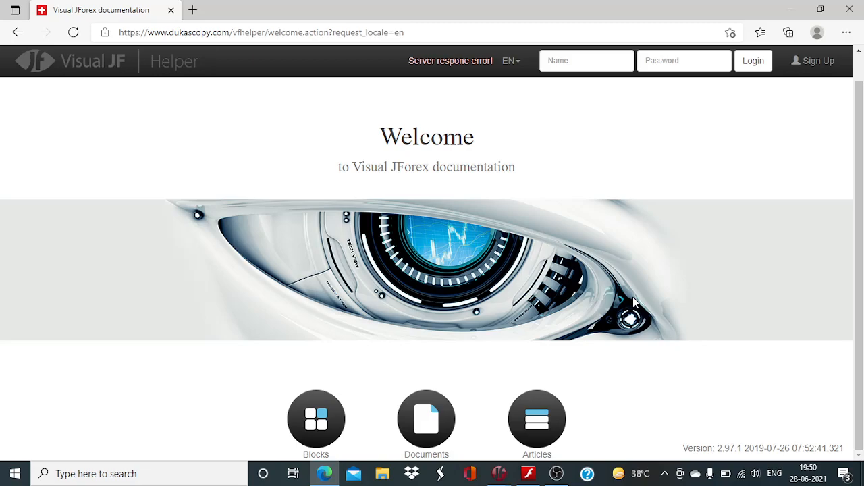
mouse_move(498, 472)
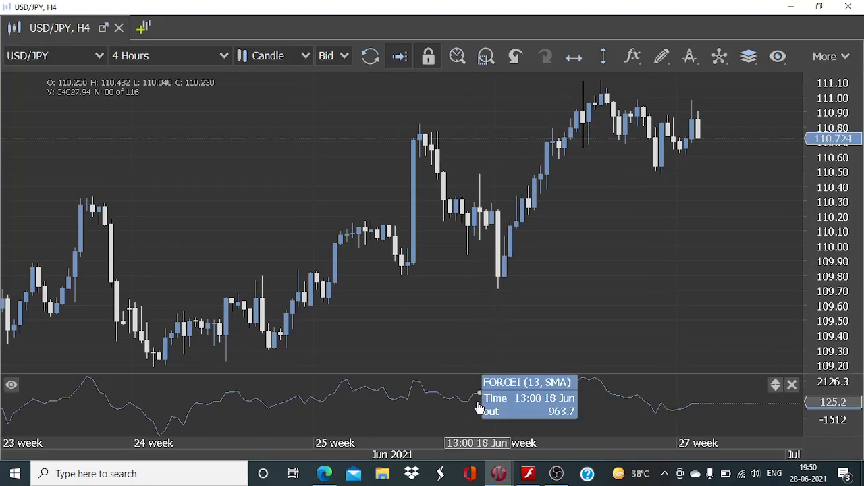
mouse_move(509, 416)
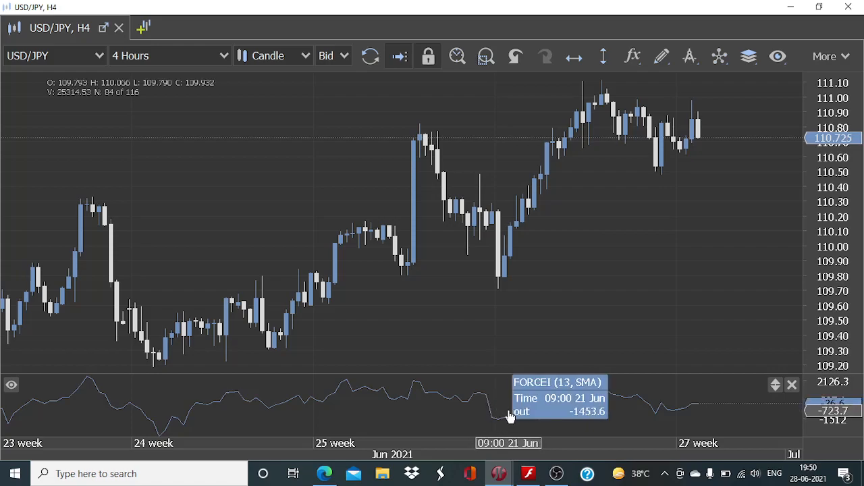
mouse_move(509, 415)
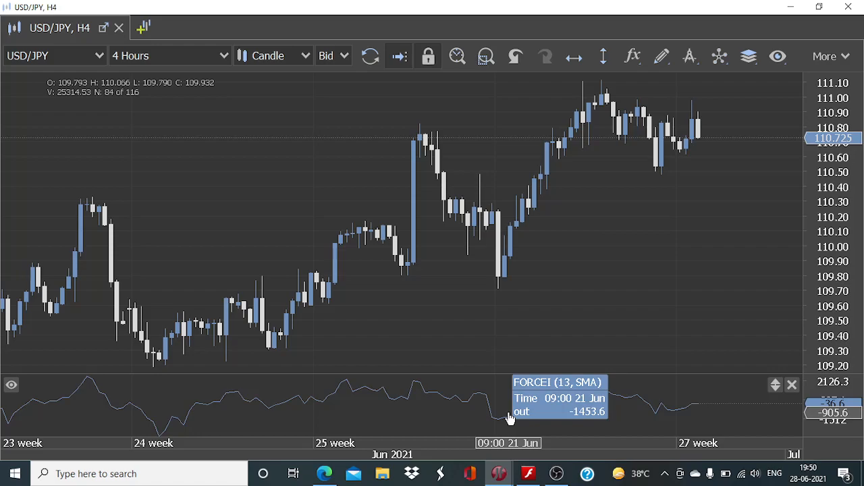
mouse_move(592, 206)
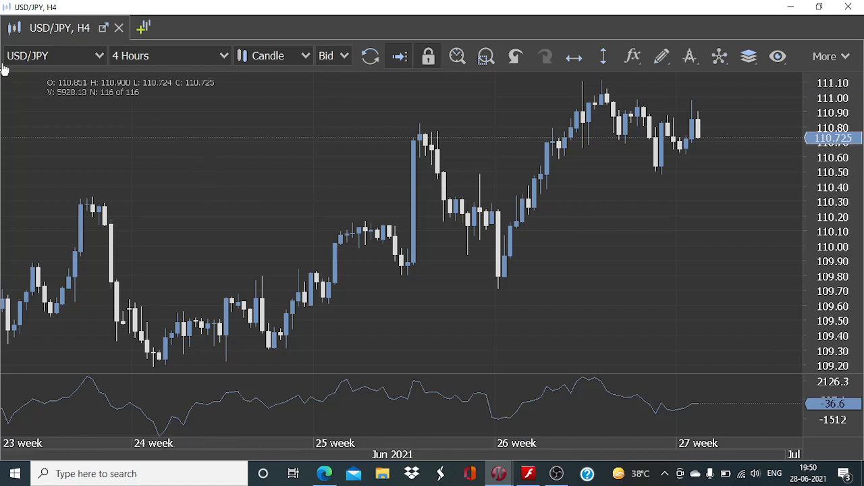
mouse_move(591, 257)
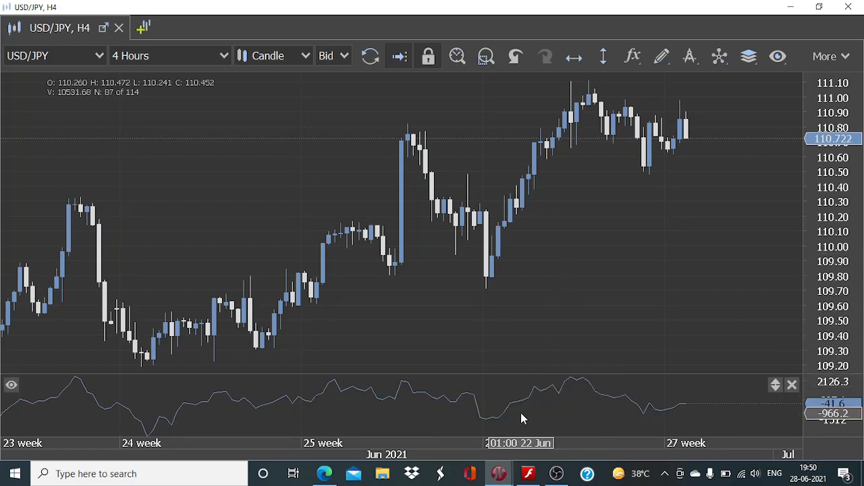
mouse_move(506, 413)
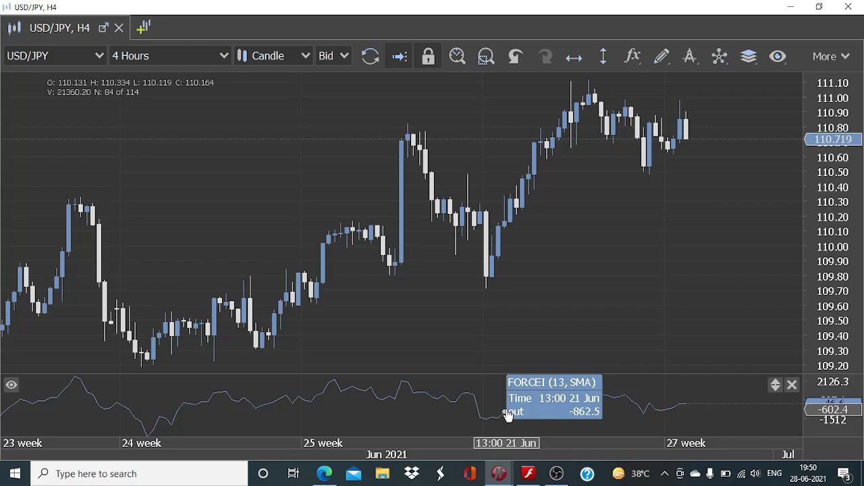
mouse_move(510, 405)
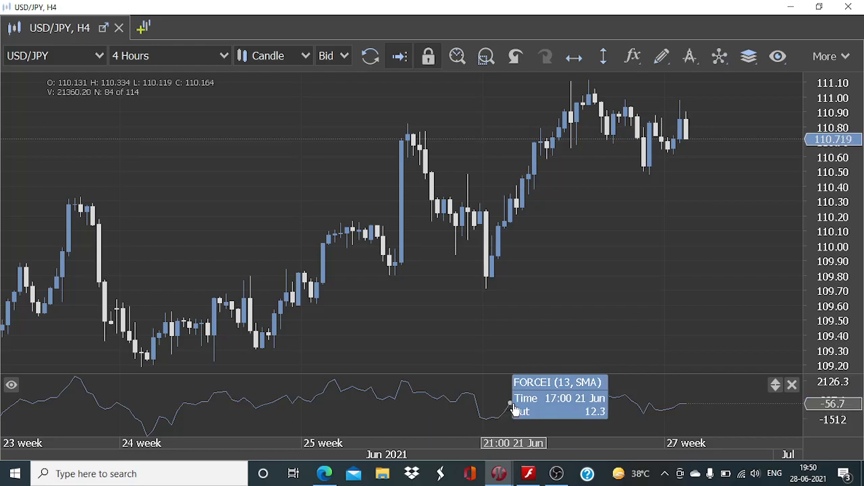
mouse_move(507, 412)
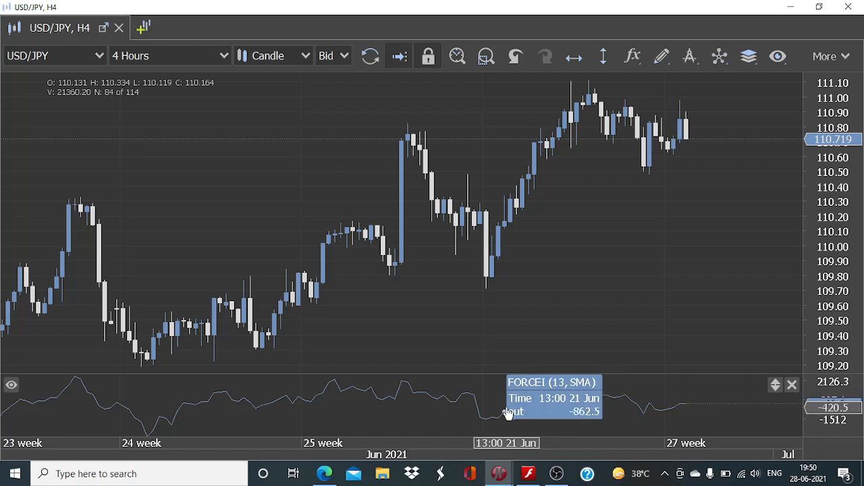
mouse_move(514, 405)
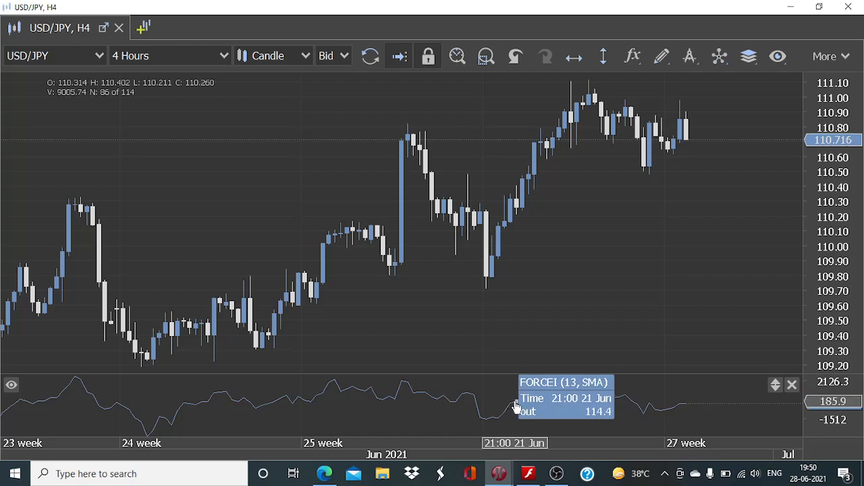
mouse_move(658, 417)
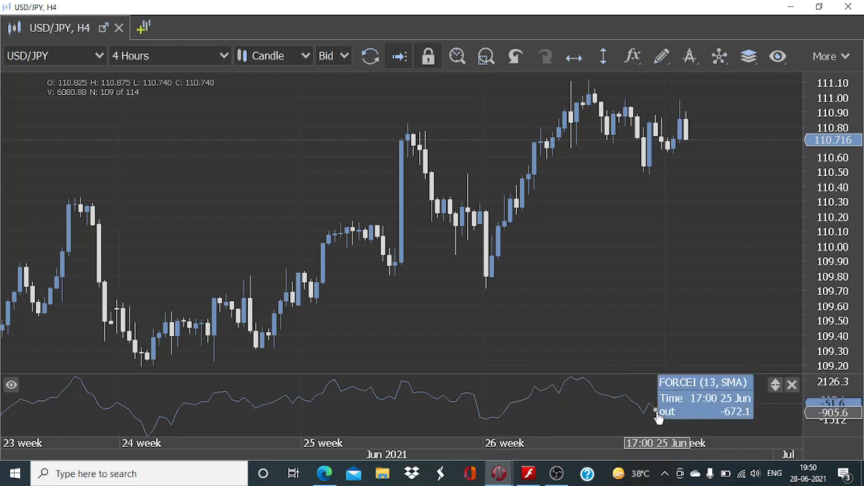
mouse_move(638, 408)
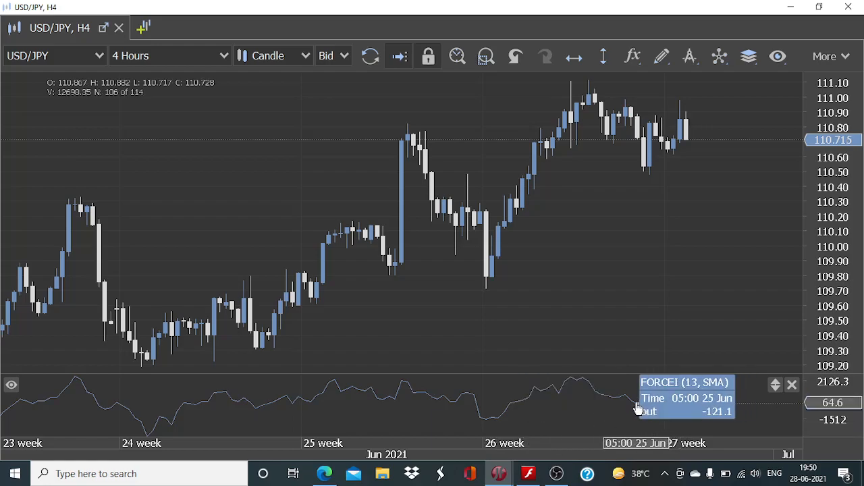
mouse_move(668, 412)
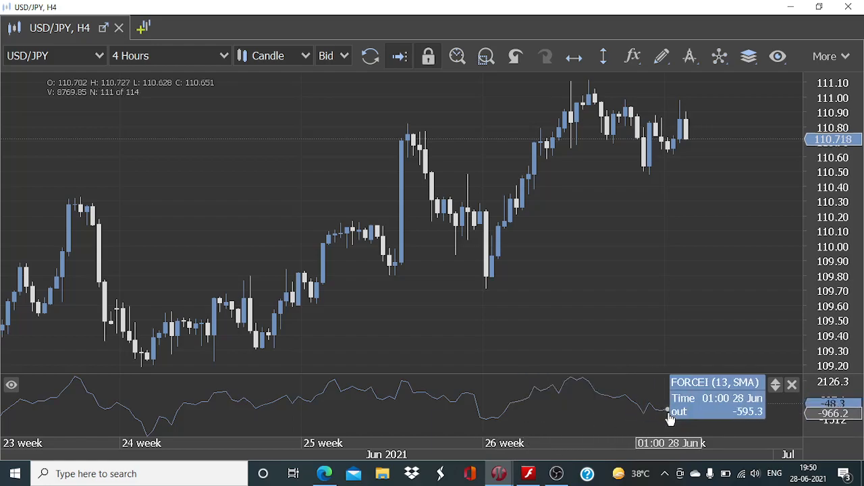
mouse_move(650, 411)
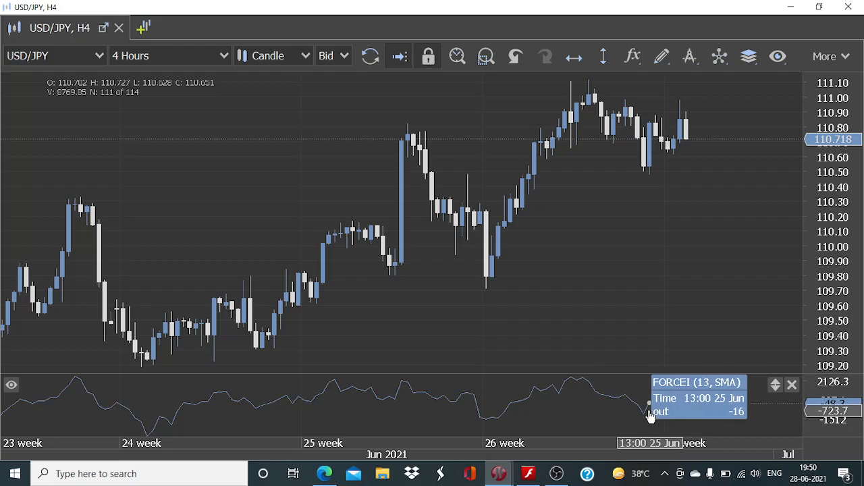
mouse_move(509, 405)
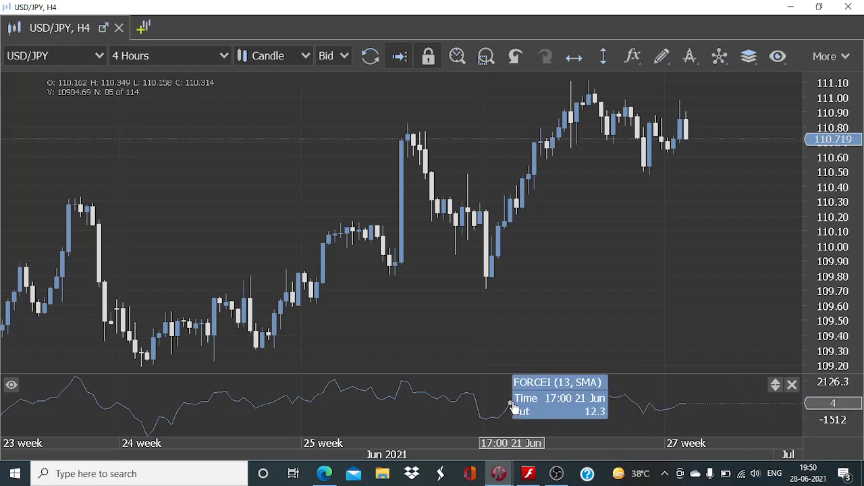
mouse_move(484, 418)
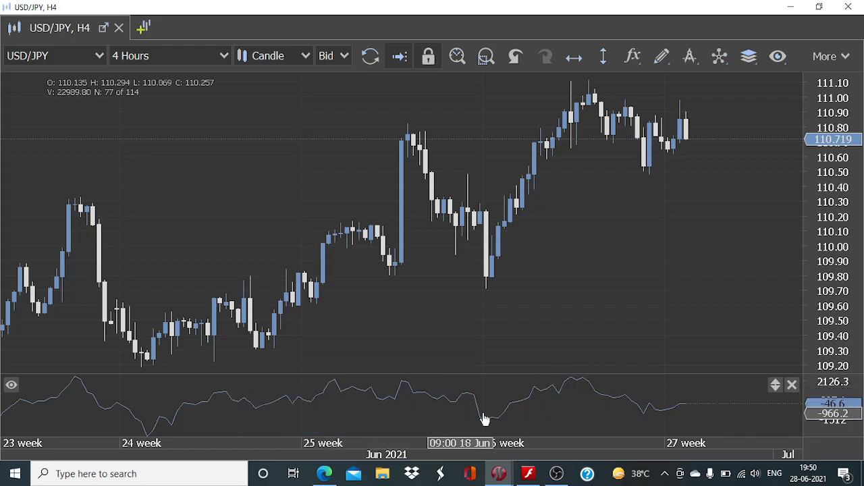
mouse_move(570, 386)
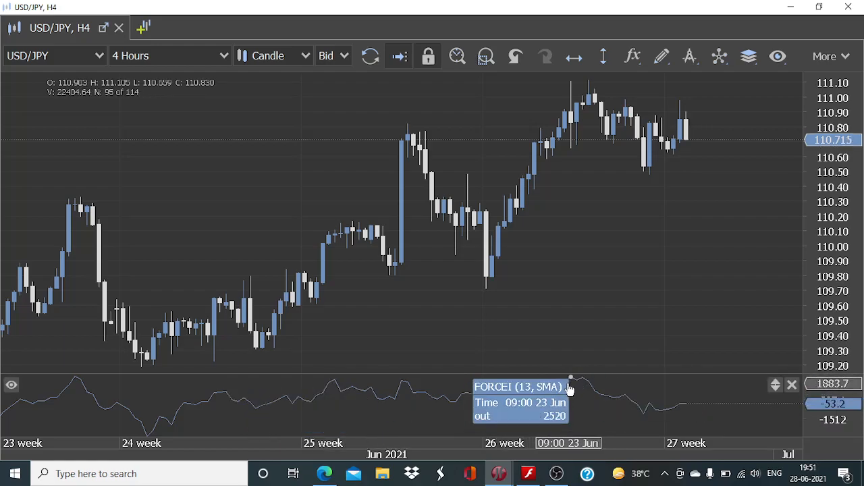
mouse_move(486, 424)
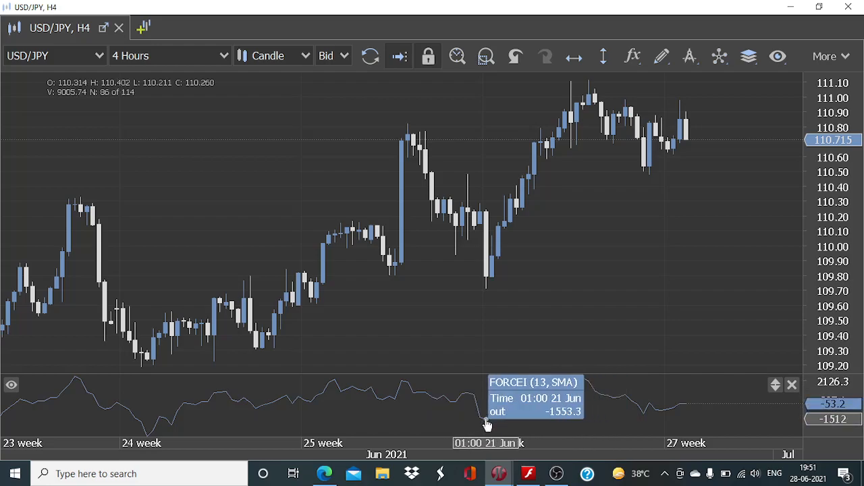
mouse_move(582, 387)
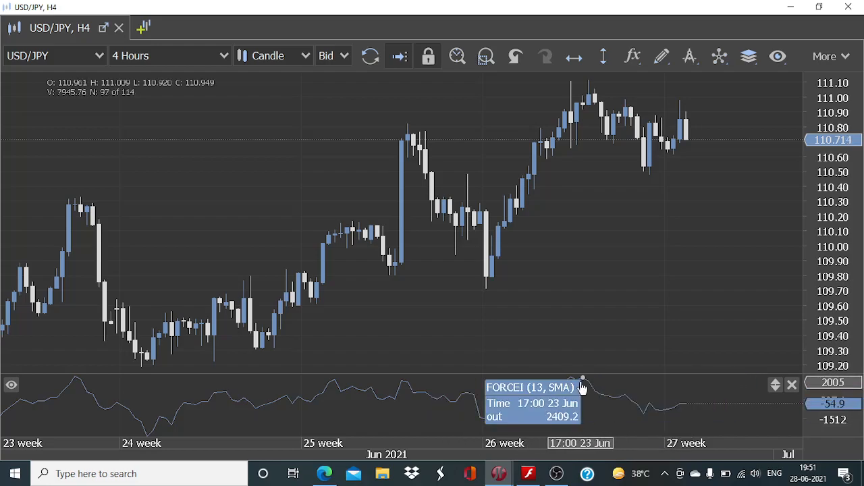
mouse_move(526, 405)
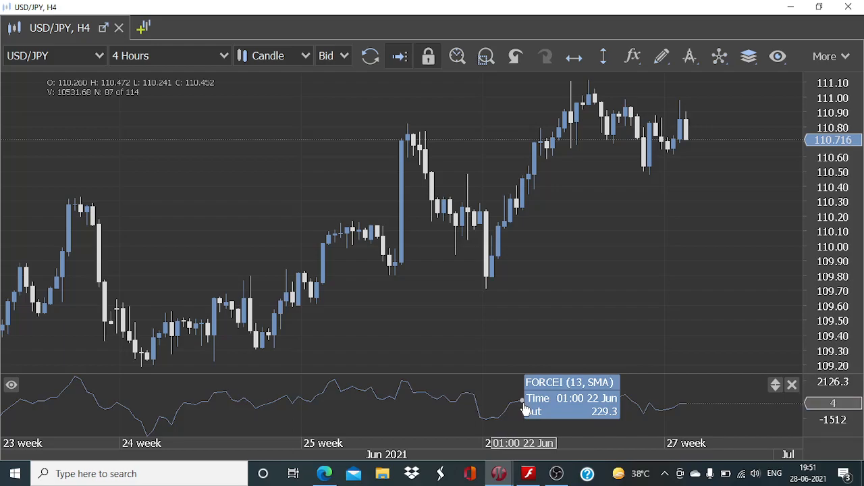
mouse_move(515, 409)
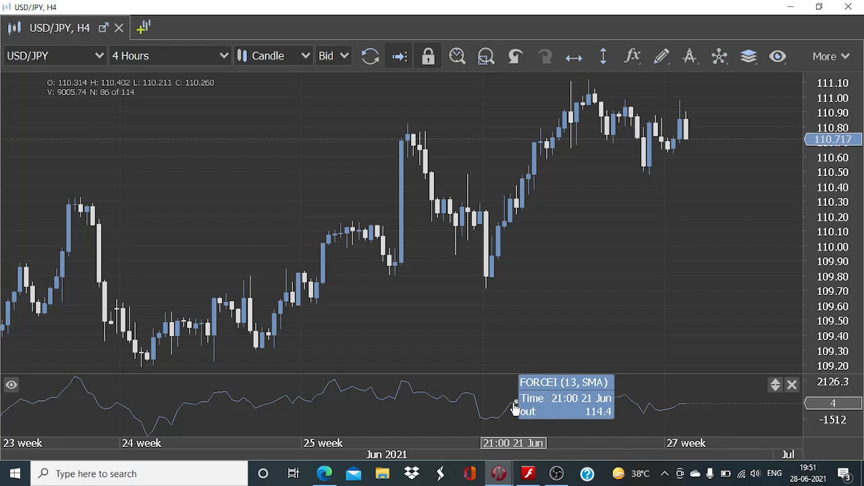
mouse_move(529, 395)
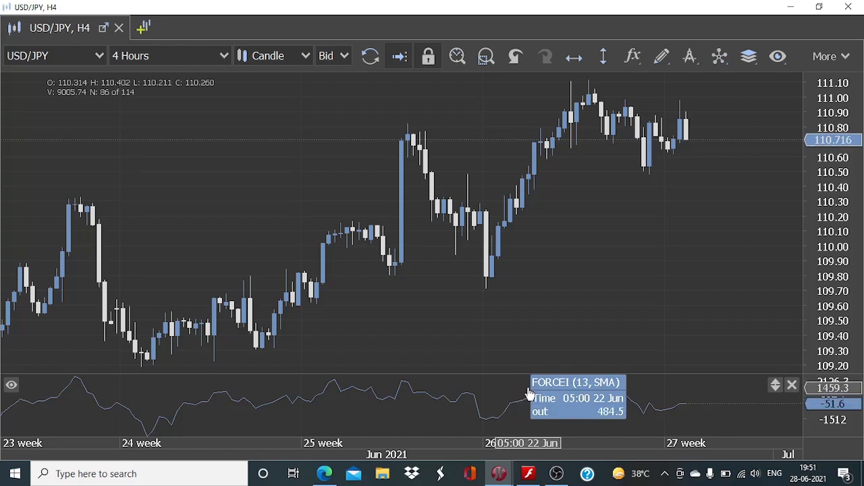
mouse_move(563, 292)
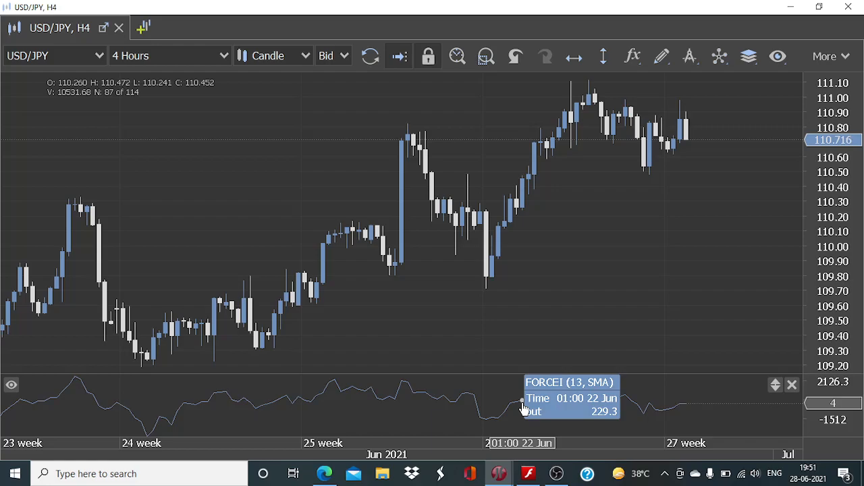
mouse_move(483, 415)
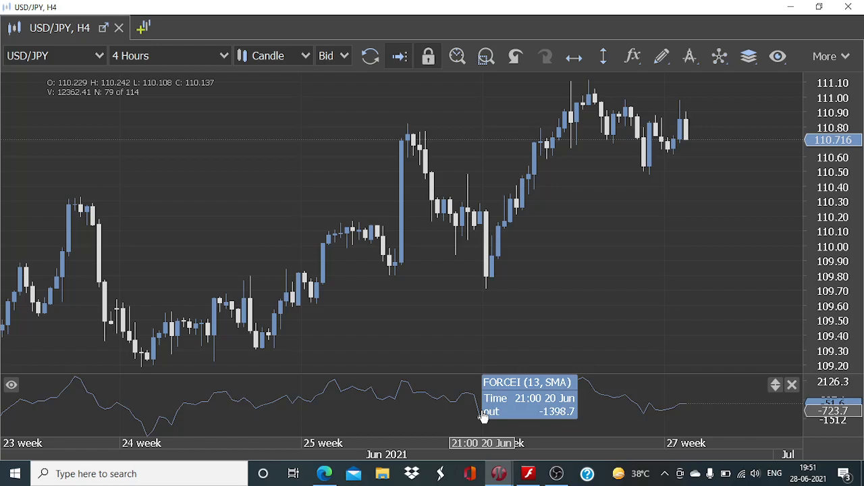
mouse_move(474, 415)
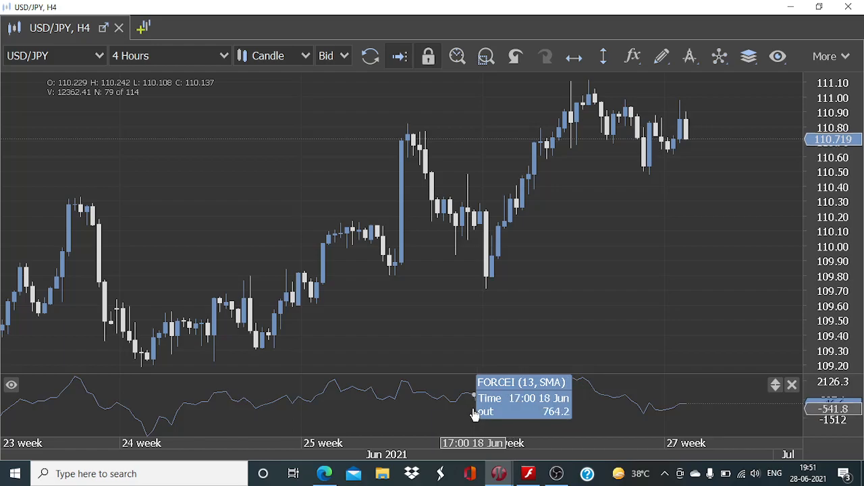
mouse_move(480, 415)
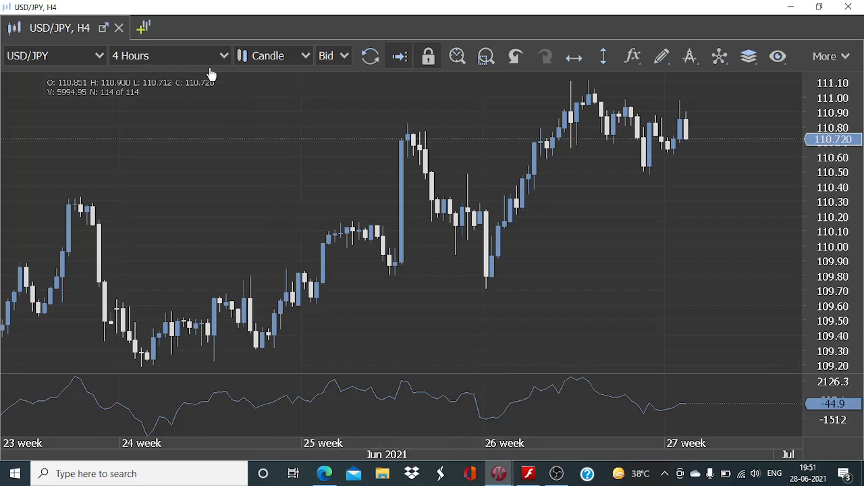
Switch the USD/JPY chart period from 4 Hours to 1 Hour so FORCEI recalculates
left_click(168, 55)
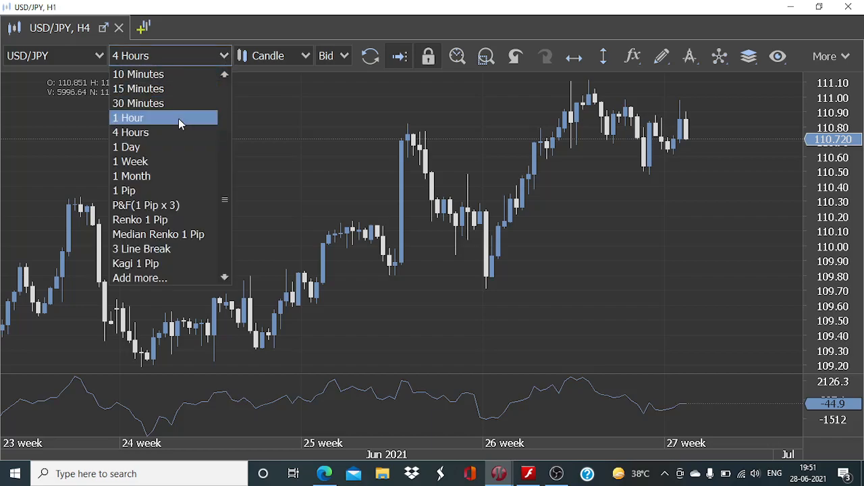
left_click(127, 117)
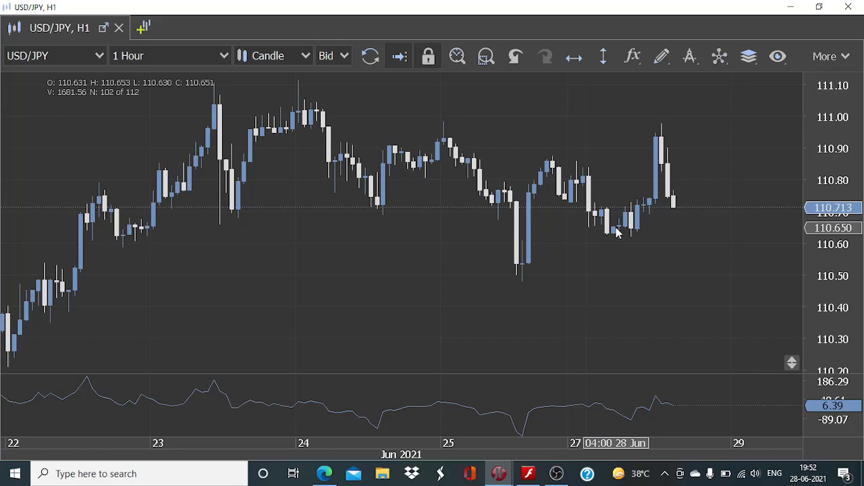
mouse_move(405, 135)
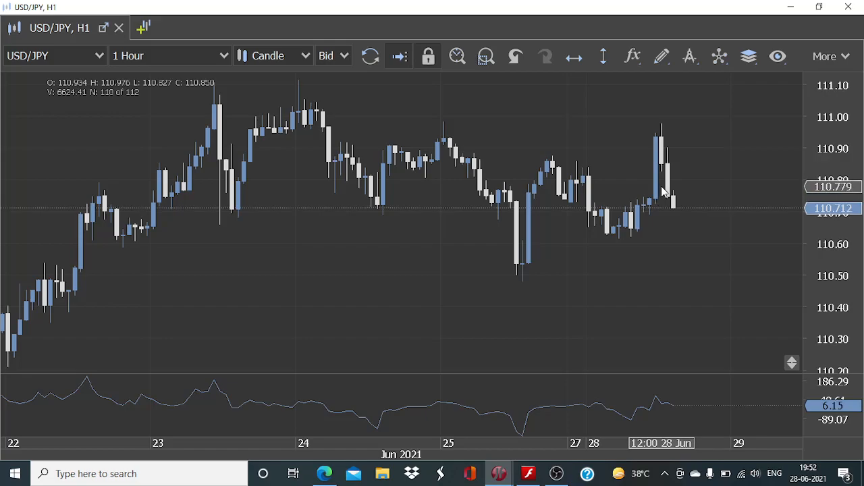
mouse_move(654, 402)
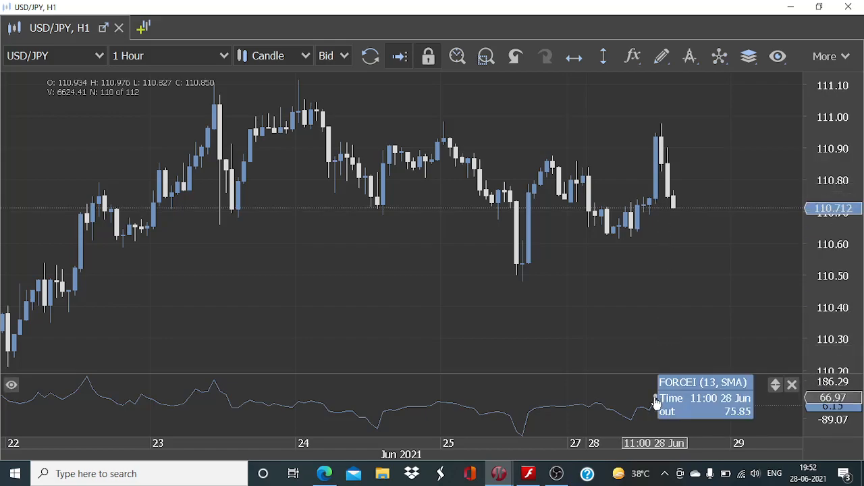
mouse_move(642, 410)
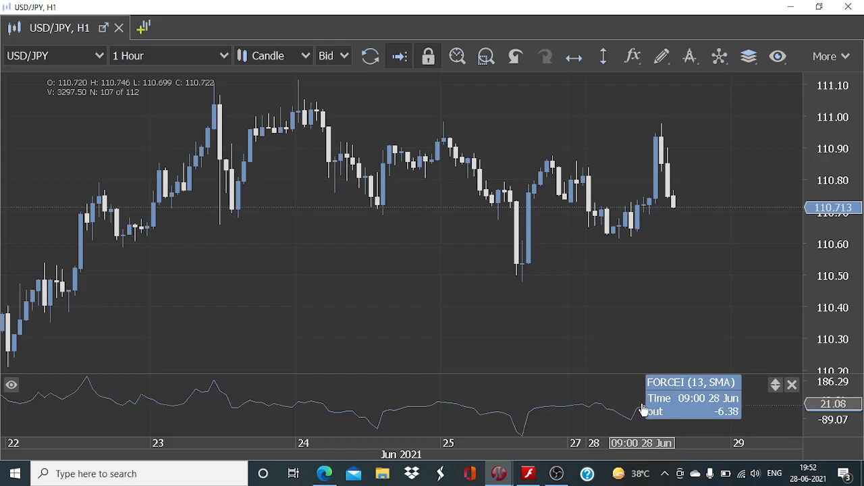
mouse_move(650, 412)
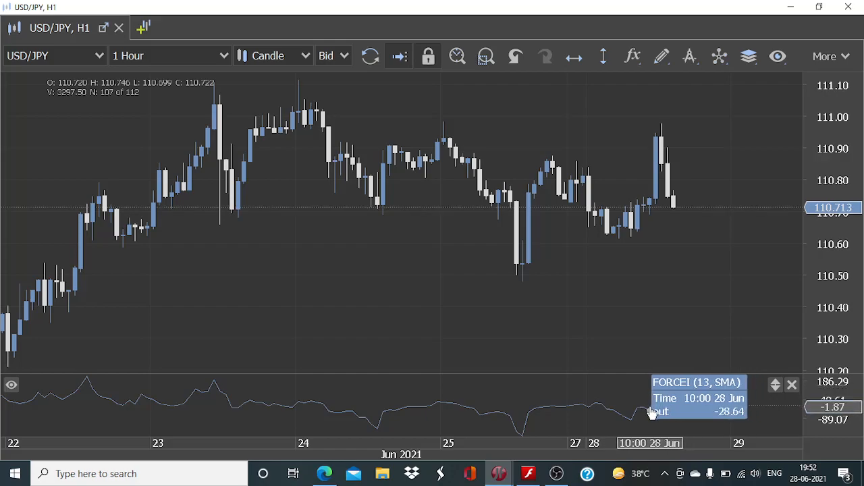
mouse_move(640, 245)
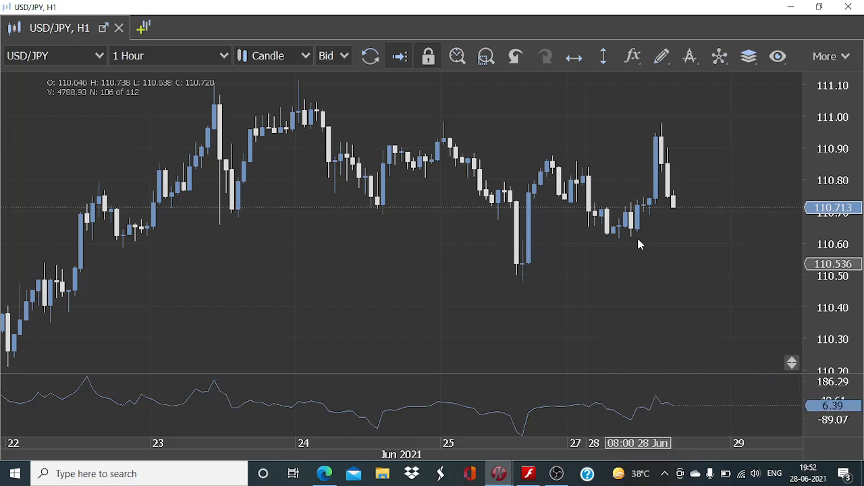
mouse_move(184, 218)
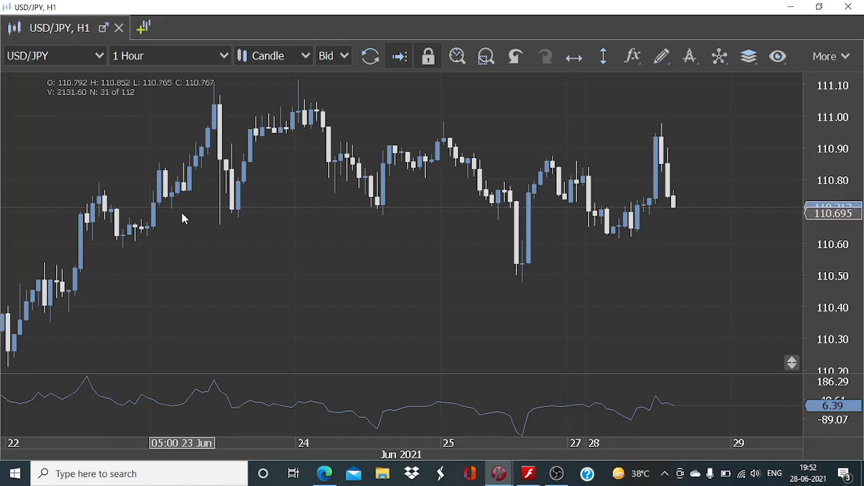
mouse_move(293, 186)
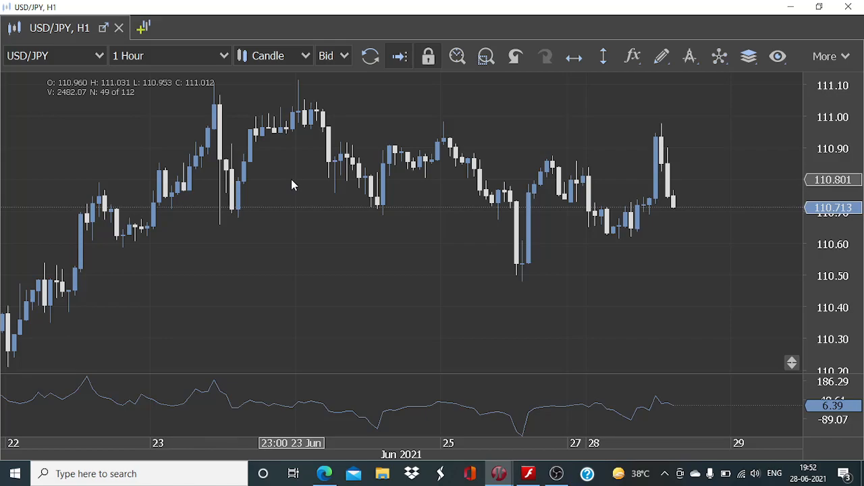
mouse_move(520, 432)
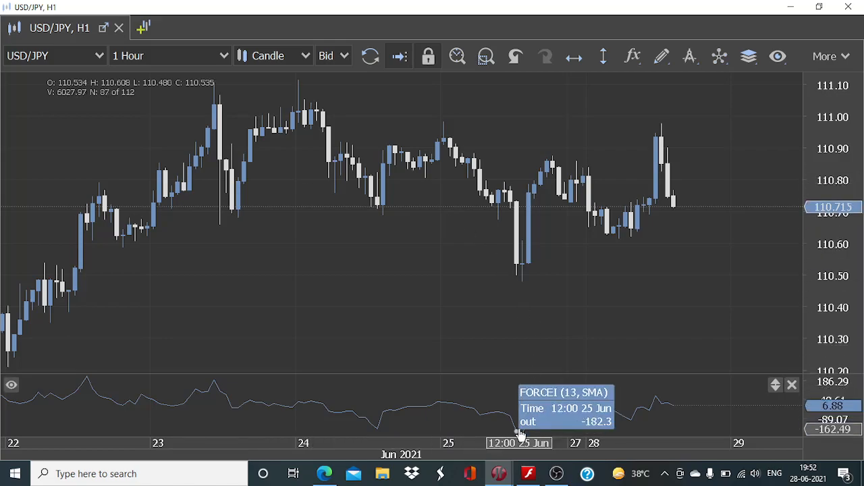
mouse_move(523, 435)
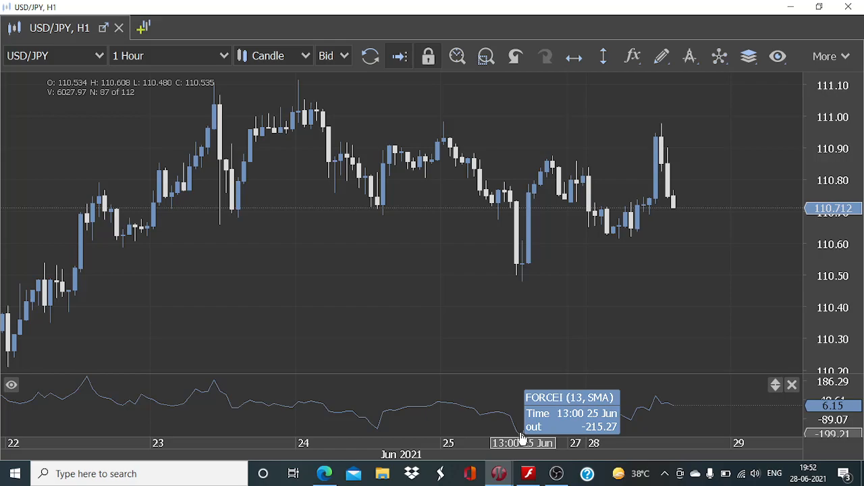
mouse_move(515, 432)
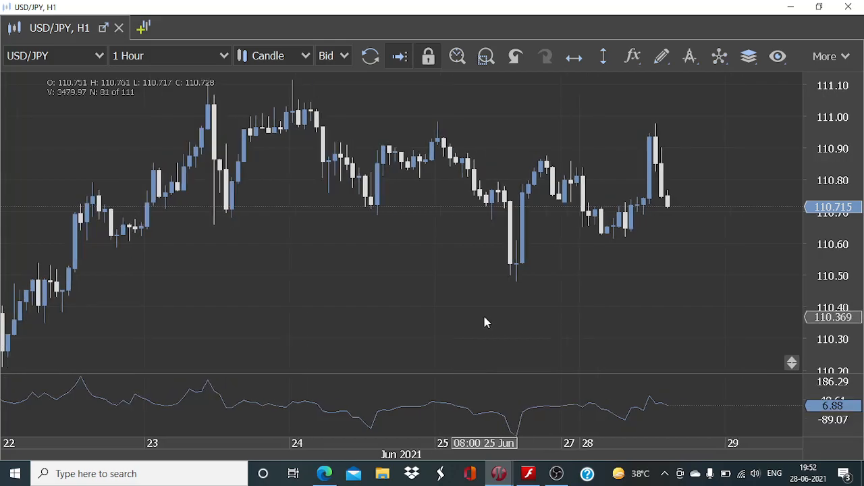
mouse_move(509, 431)
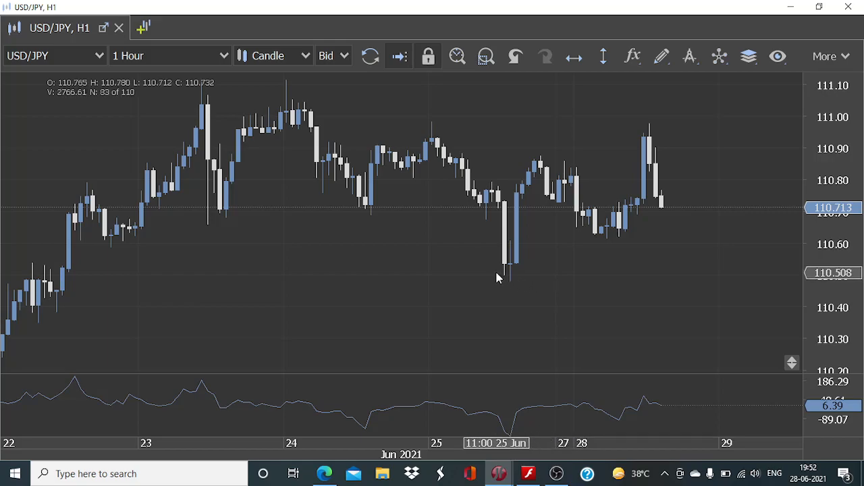
mouse_move(426, 141)
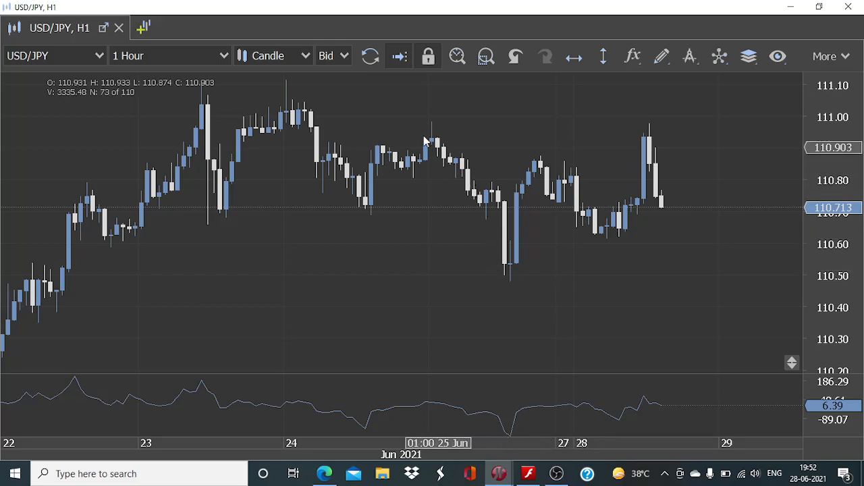
mouse_move(354, 170)
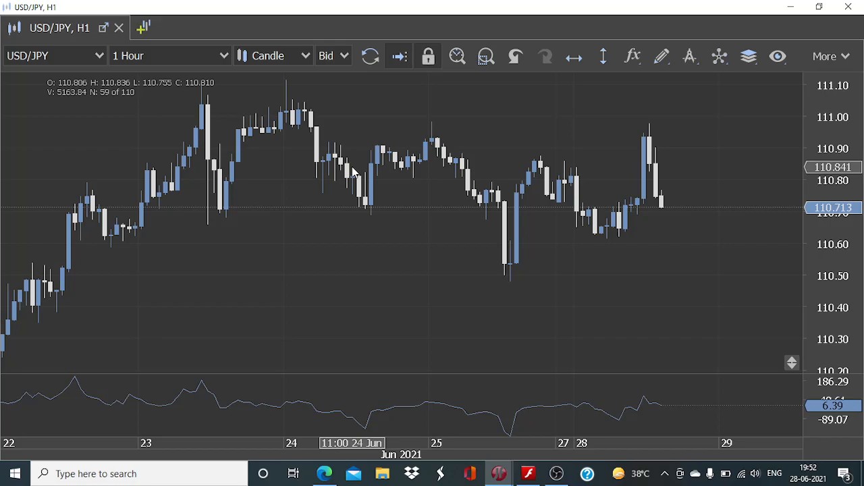
mouse_move(350, 167)
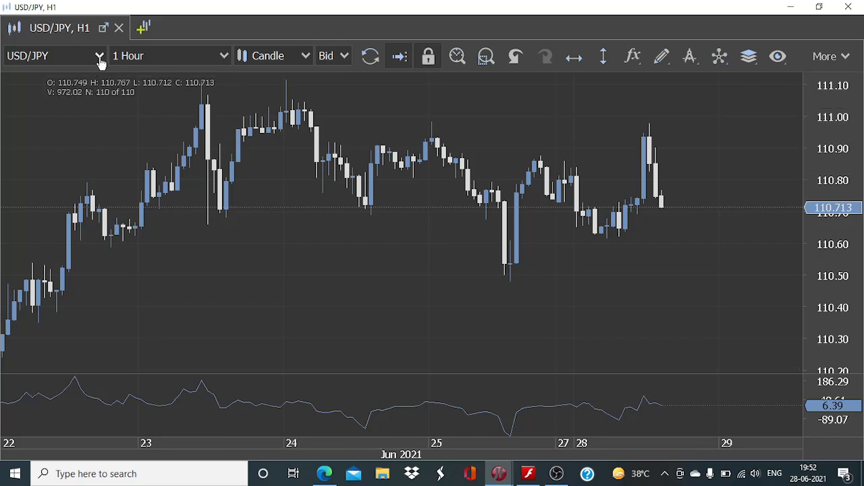
Switch the chart to EUR/USD, then bring up the June2821 Visual JForex strategy
left_click(98, 56)
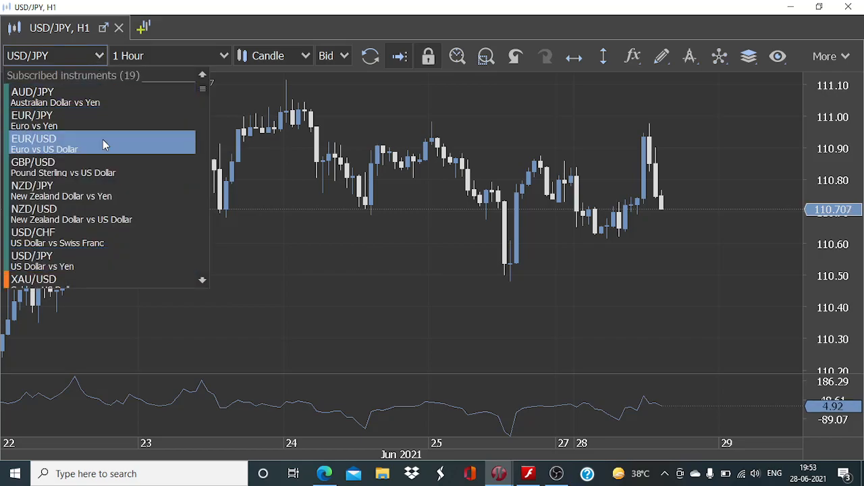
left_click(102, 144)
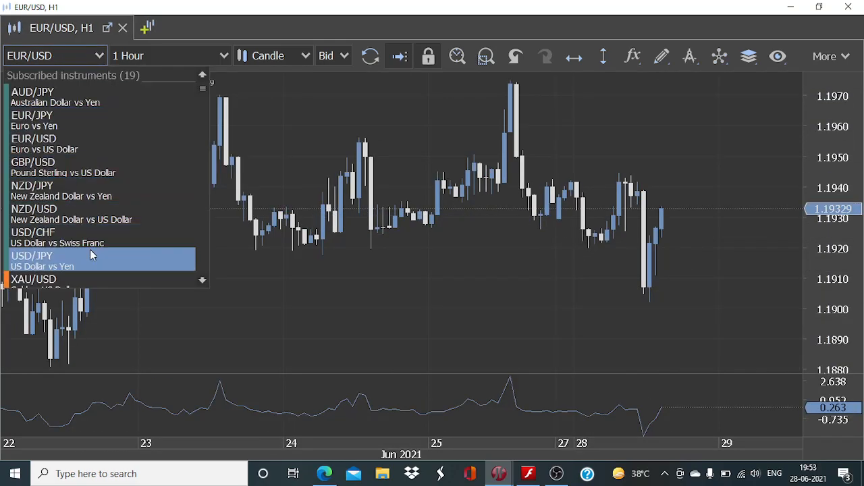
left_click(528, 473)
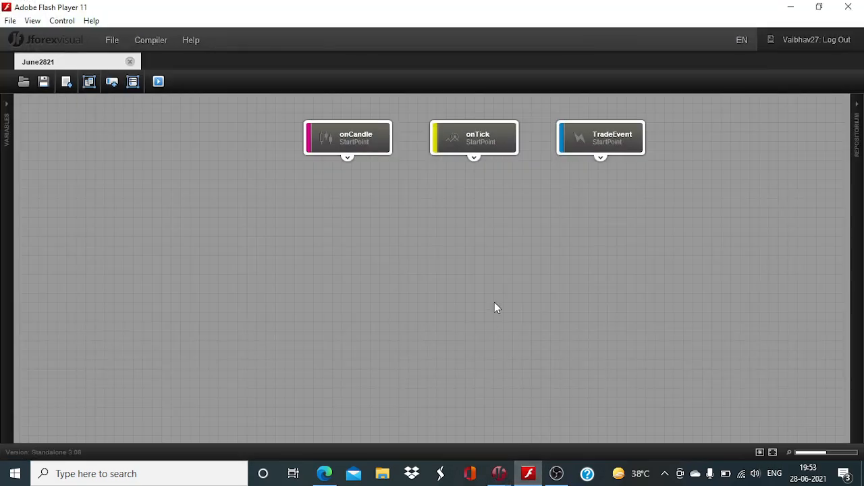
Place three If blocks from Component > Logical onto the canvas, one linked to a start point
left_click(857, 128)
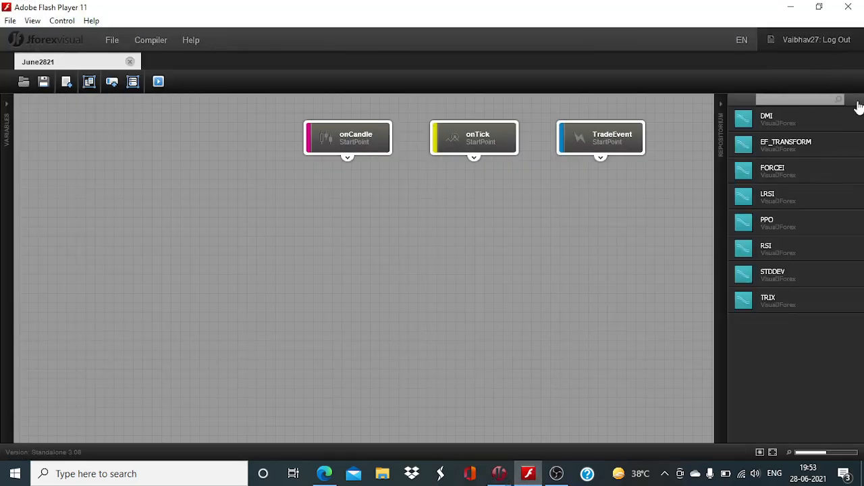
left_click(858, 101)
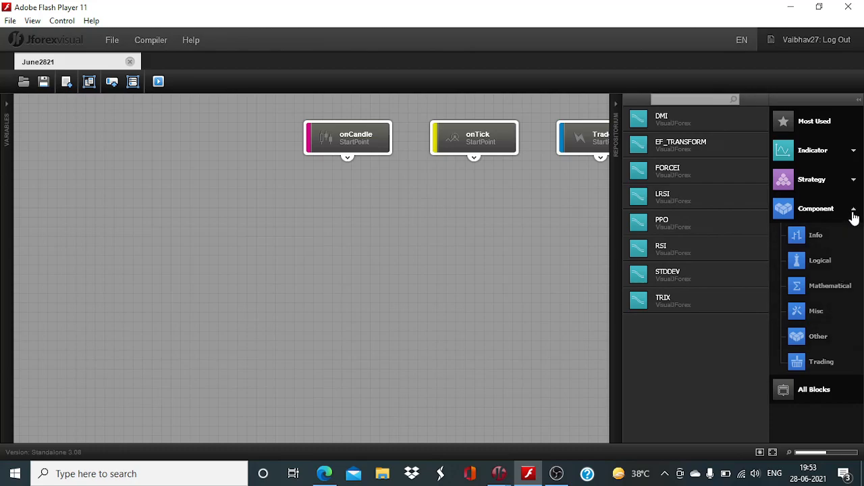
mouse_move(824, 263)
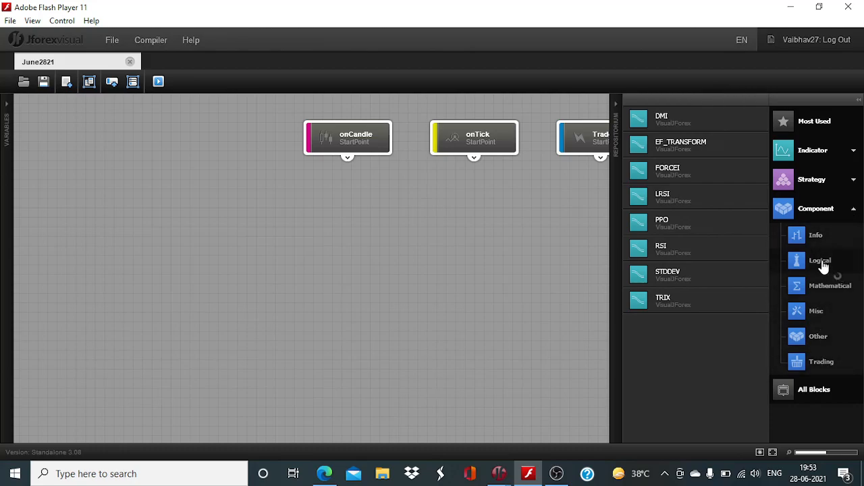
left_click(819, 260)
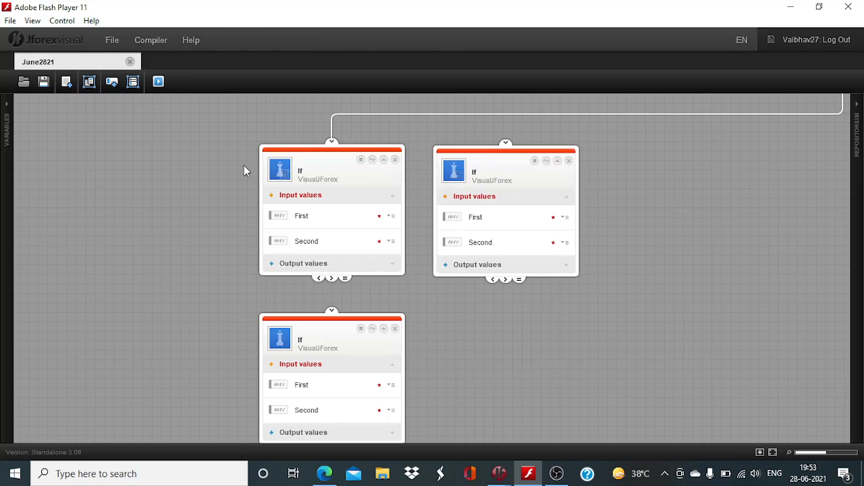
Feed defaultInstrument and Last Ask Candle's Candle Instrument into the If blocks' First inputs
left_click(7, 128)
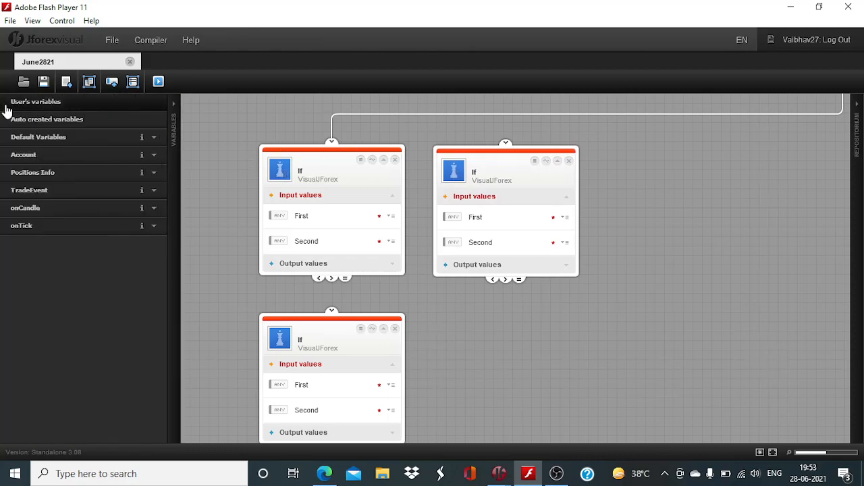
left_click(154, 136)
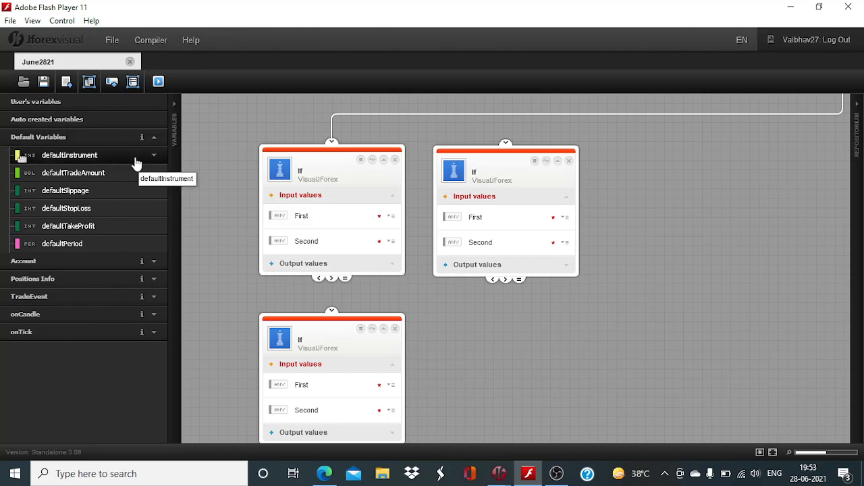
mouse_move(156, 160)
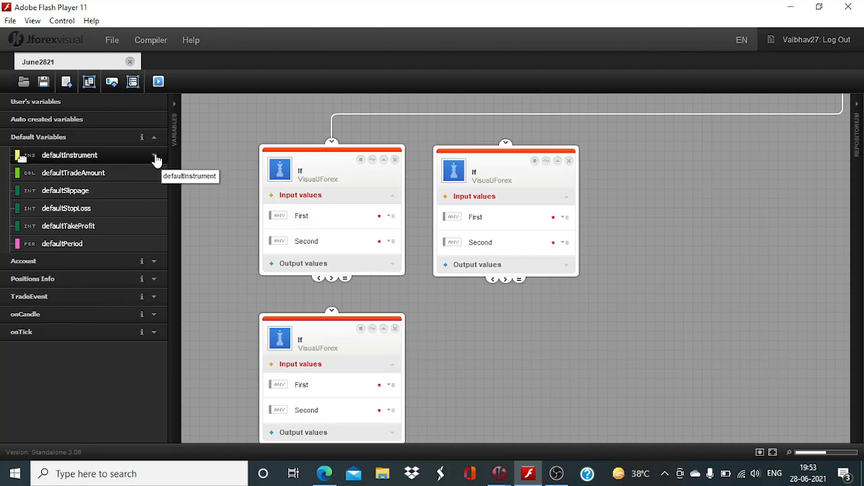
left_click_drag(69, 155, 330, 216)
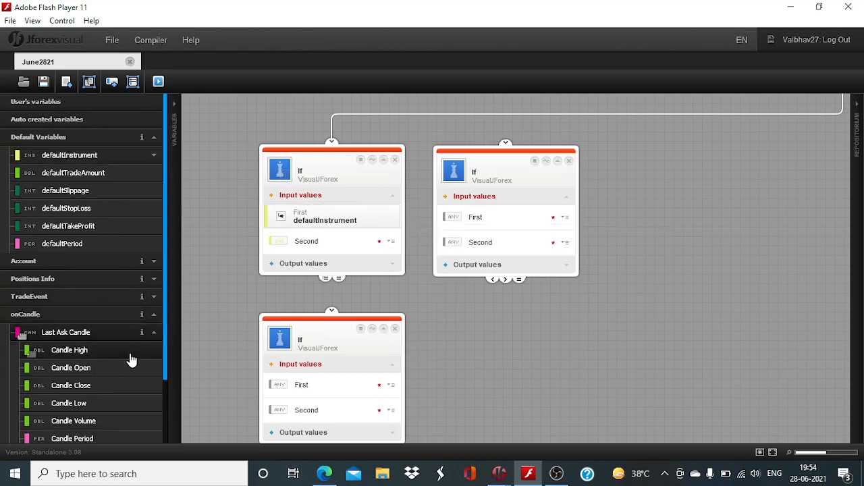
scroll("down", 3)
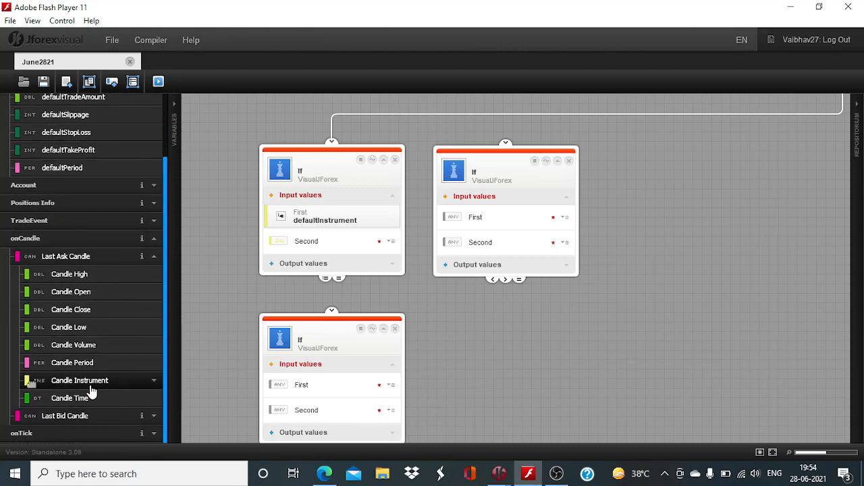
left_click_drag(79, 380, 330, 241)
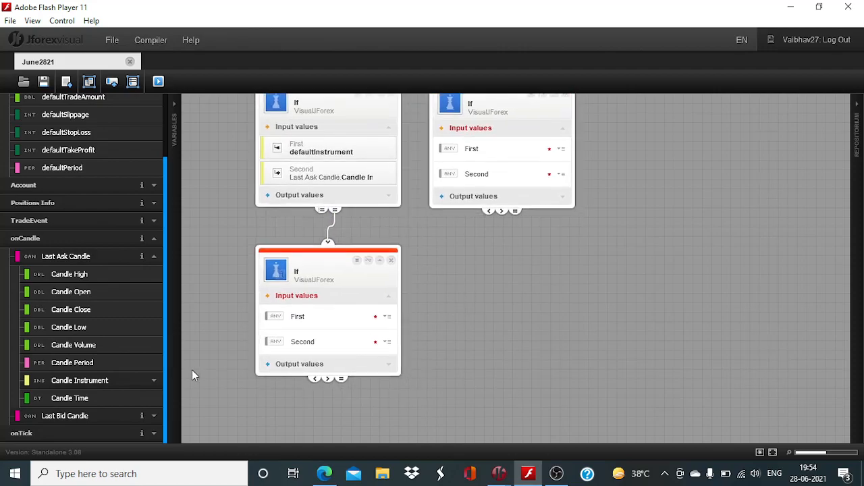
left_click_drag(79, 380, 312, 314)
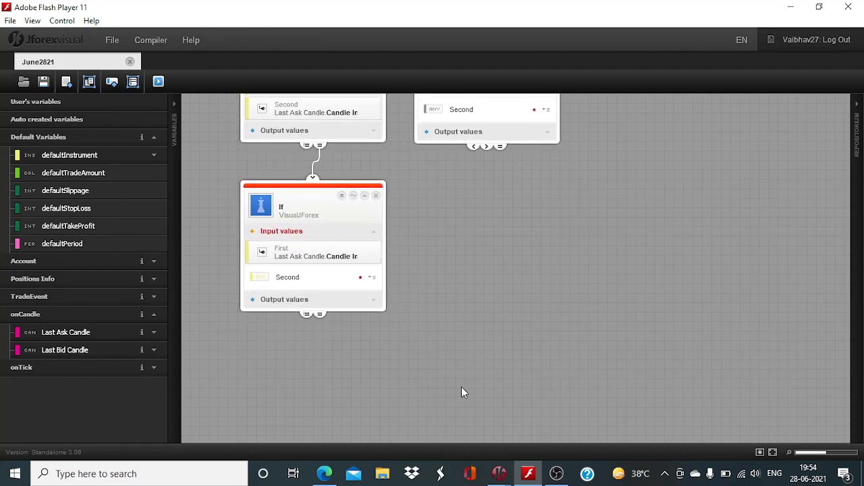
mouse_move(321, 283)
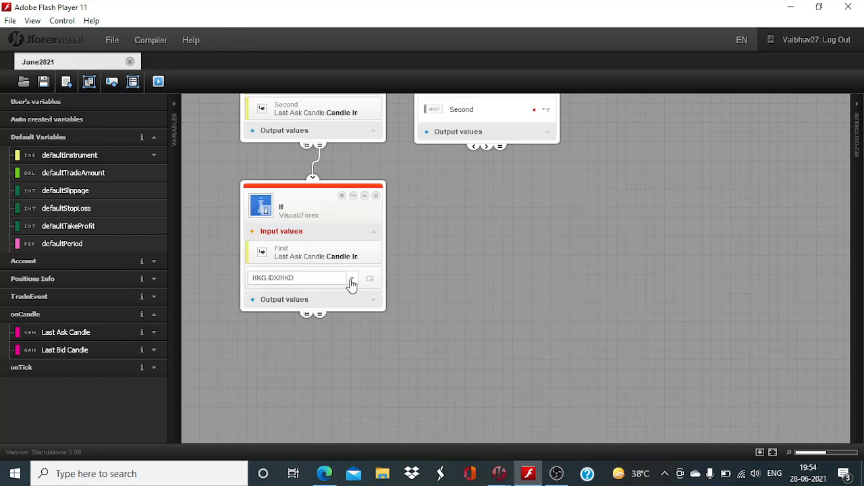
Set the lower If block's Second input to USD/JPY from the instrument list
left_click(352, 278)
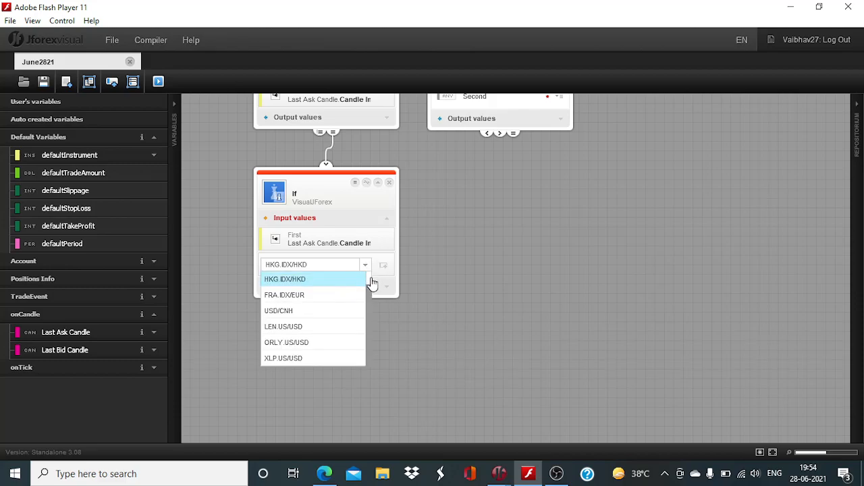
scroll("down", 3)
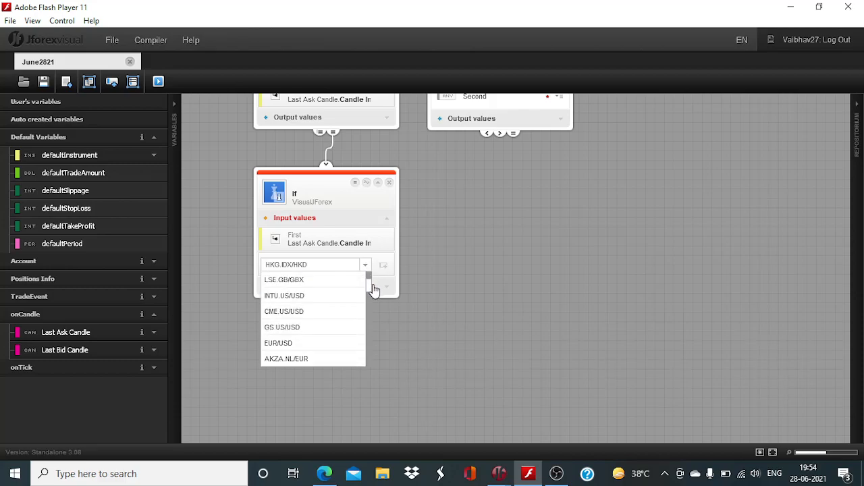
scroll("down", 3)
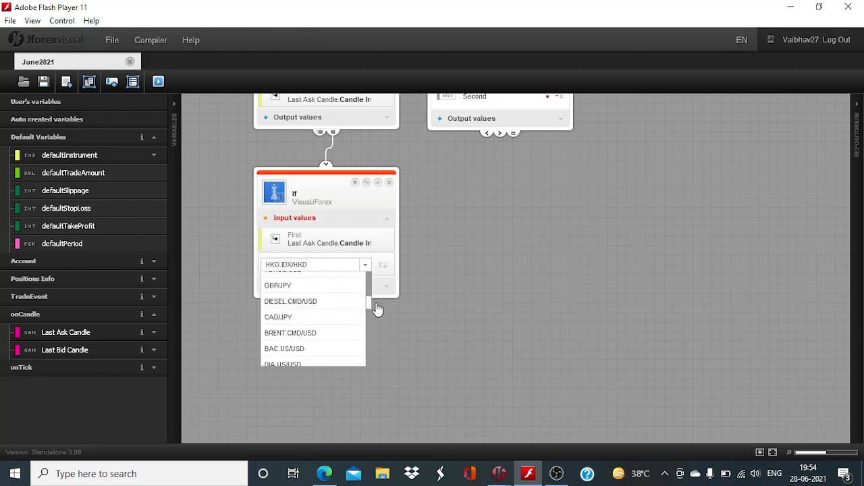
scroll("down", 3)
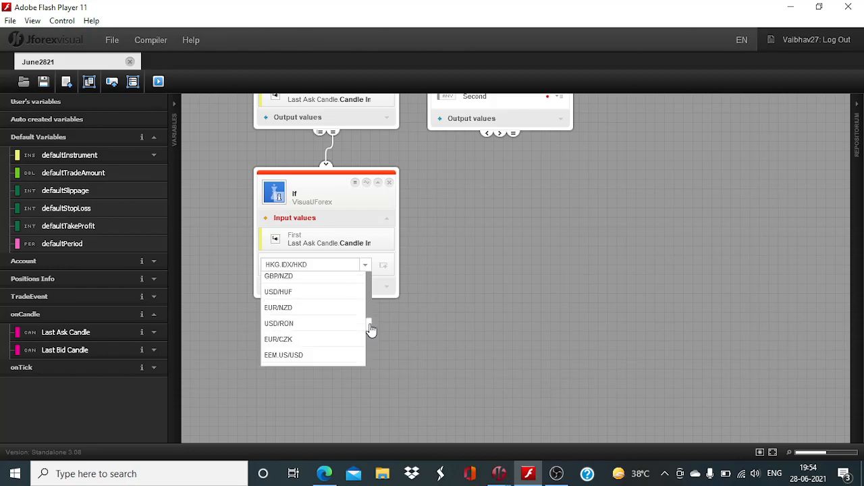
scroll("down", 3)
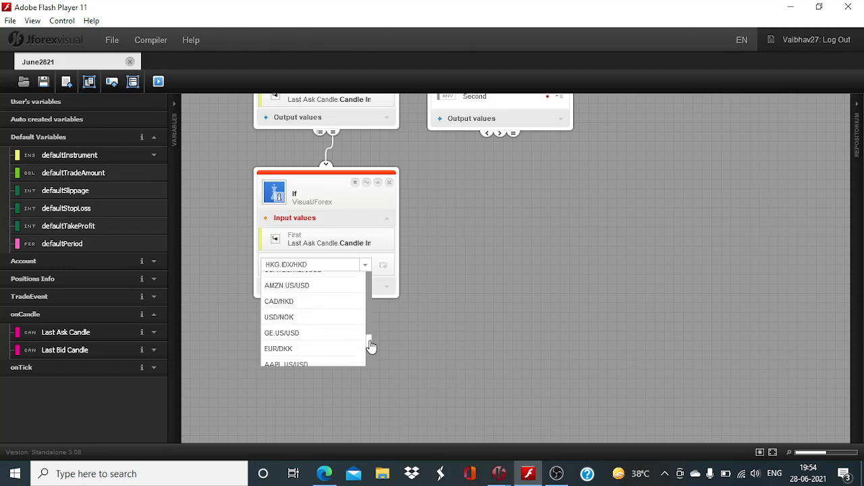
scroll("down", 3)
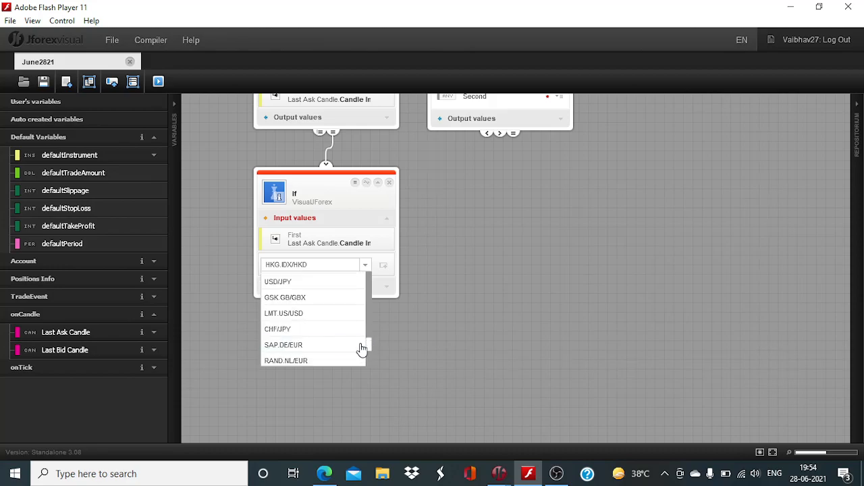
left_click(279, 281)
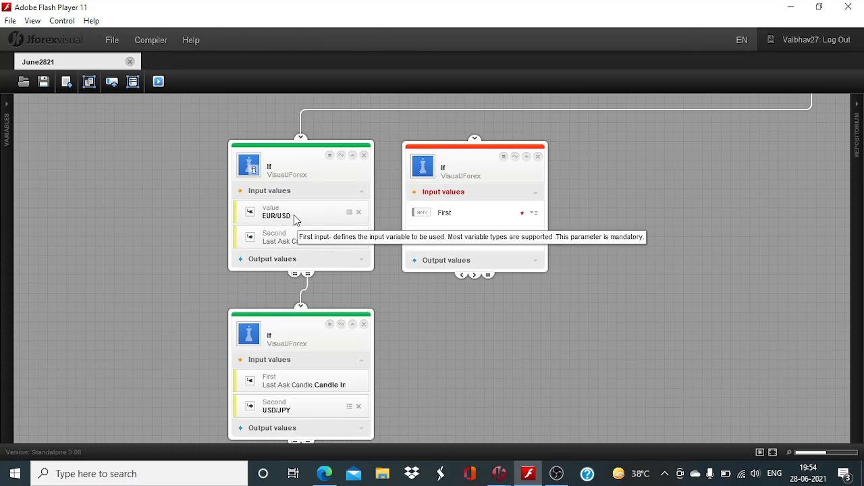
left_click(297, 213)
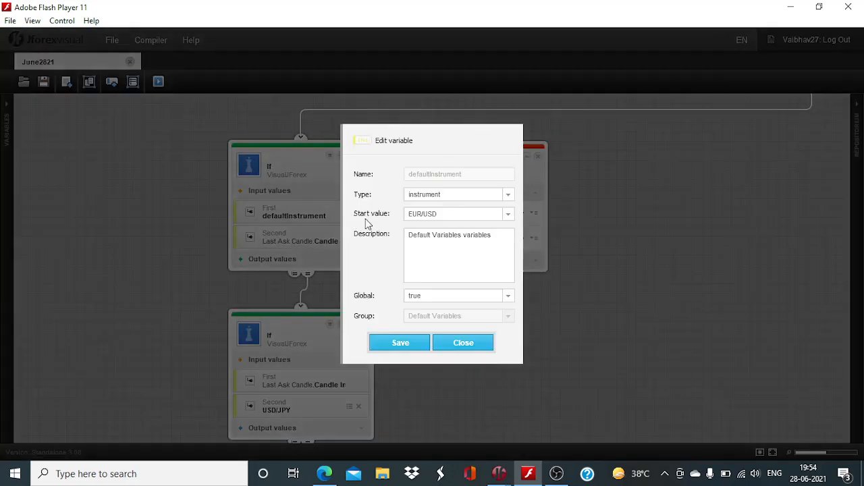
left_click(507, 213)
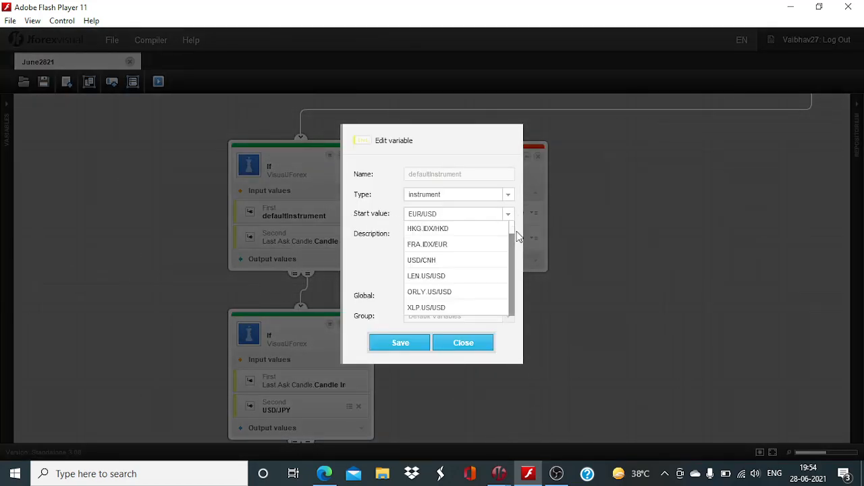
scroll("down", 3)
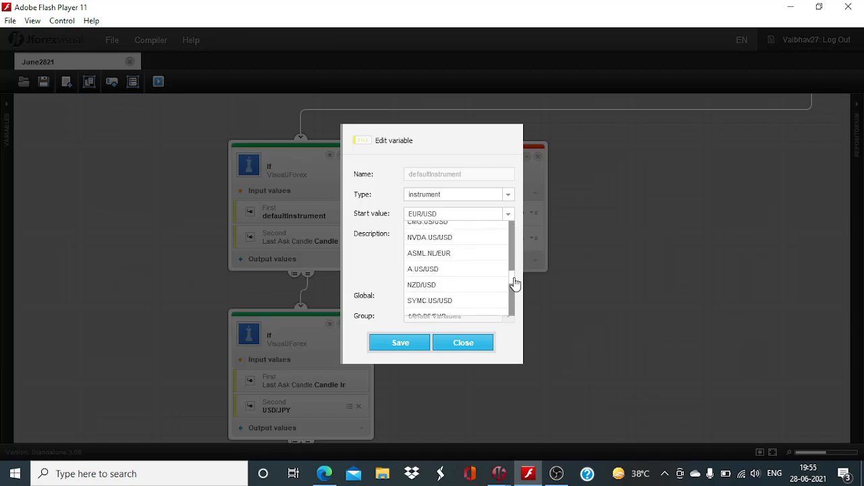
scroll("down", 3)
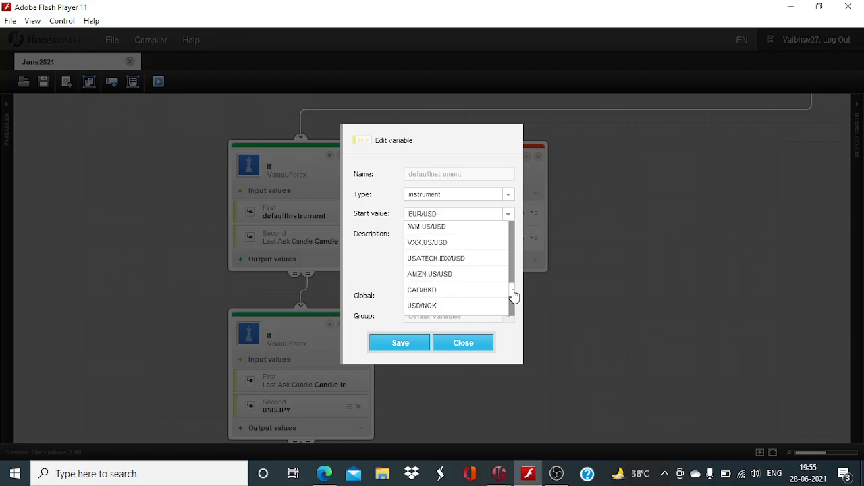
scroll("down", 3)
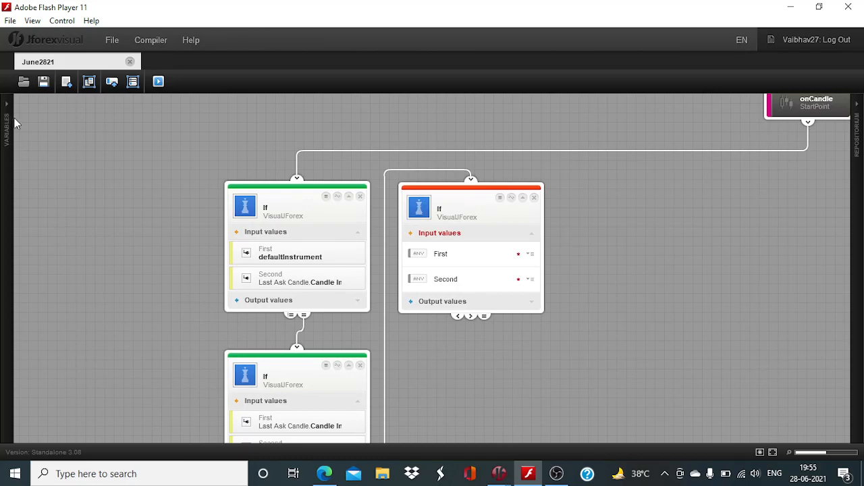
Compare All Positions > Positions Amount with 0 in the second top-level If block
left_click(7, 121)
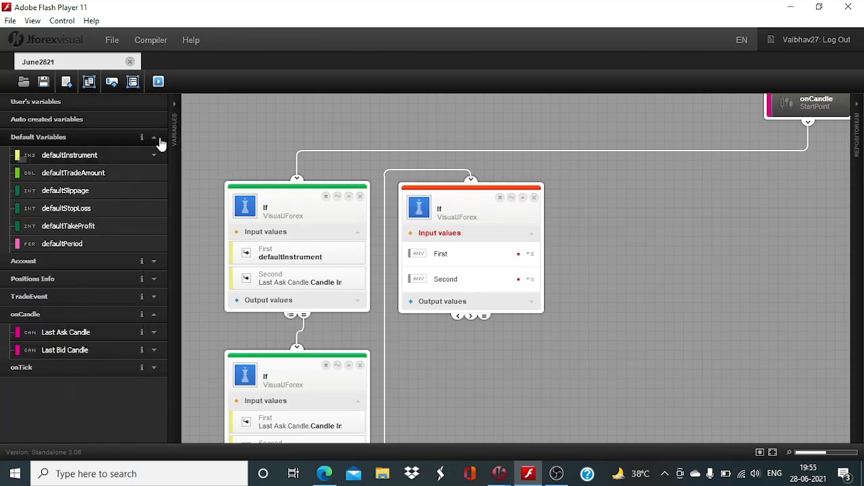
left_click(153, 279)
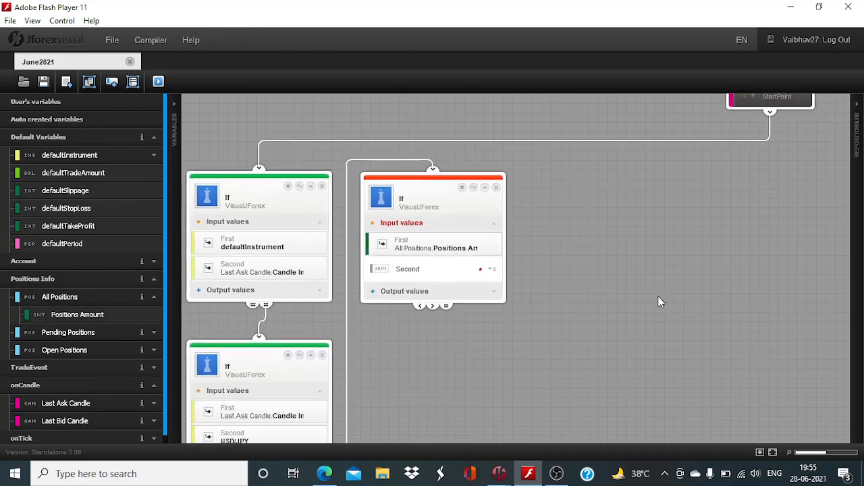
left_click(432, 268)
type("0")
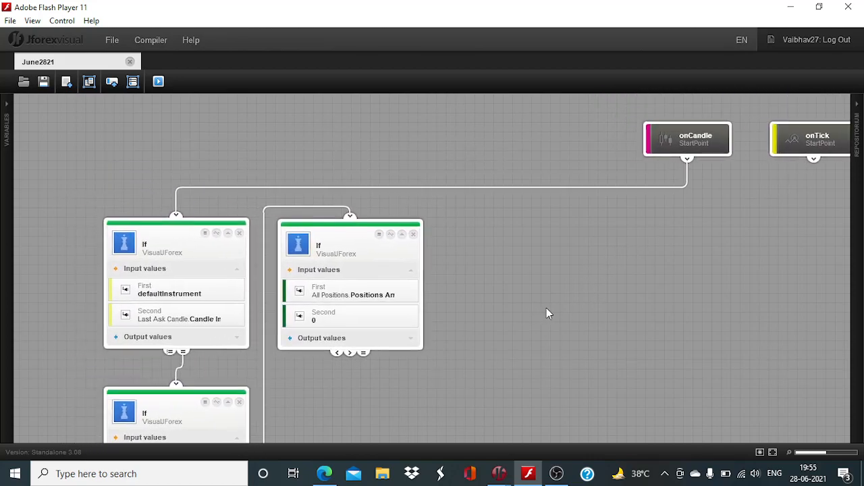
mouse_move(591, 277)
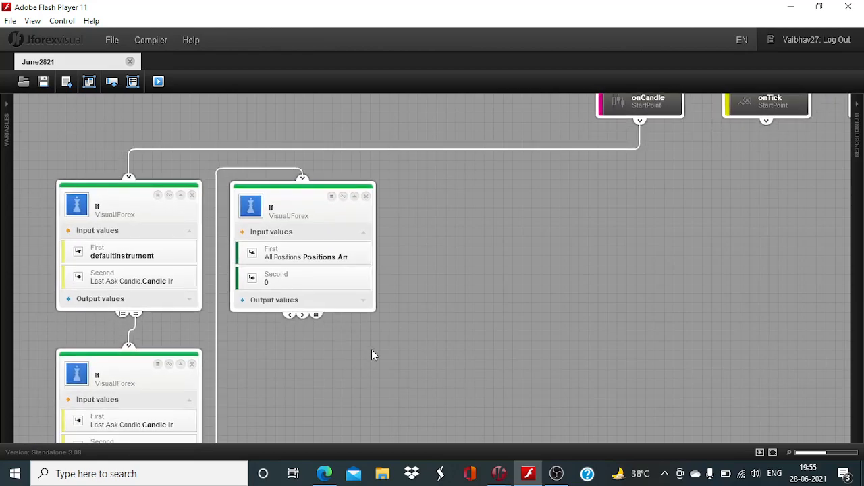
mouse_move(552, 325)
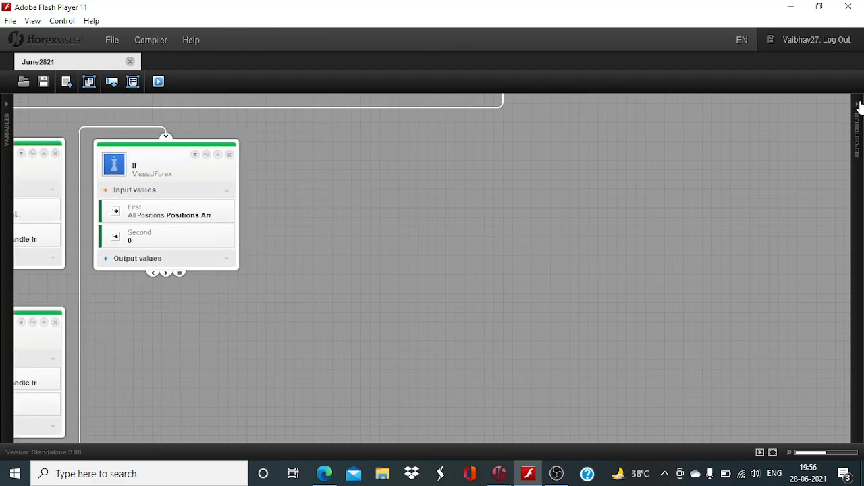
Place a FORCEI oscillator block from the Repository to the right of the positions If block
left_click(858, 104)
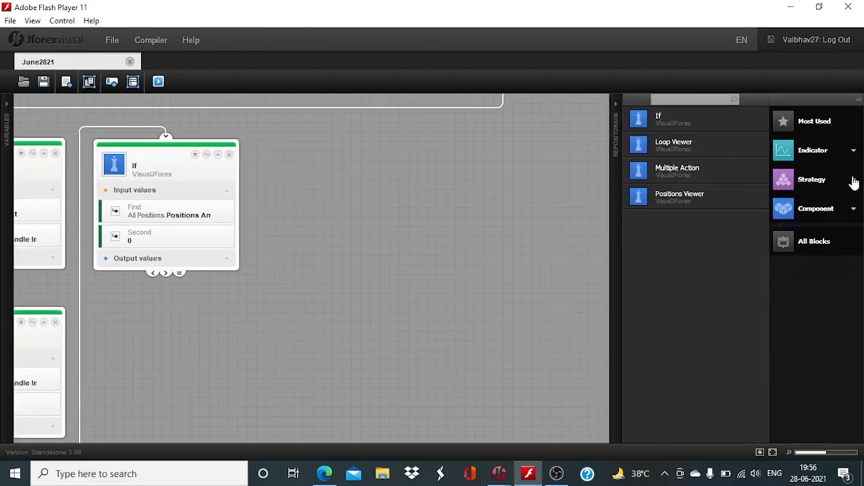
left_click(813, 150)
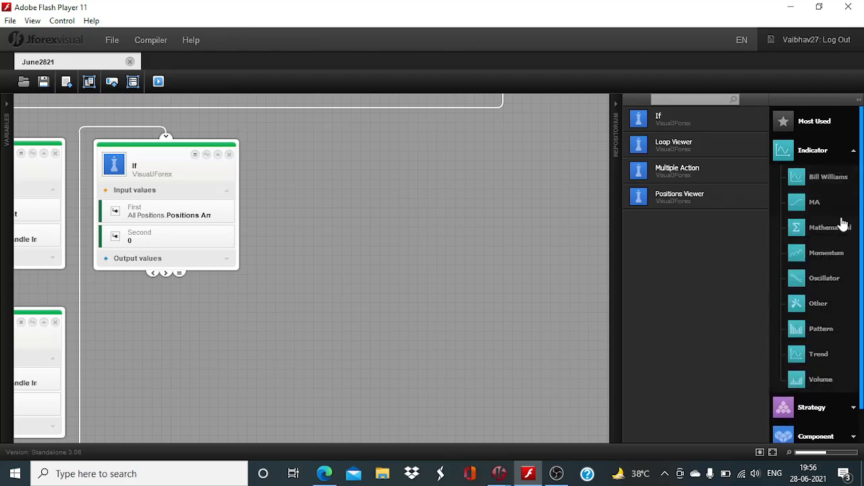
mouse_move(824, 280)
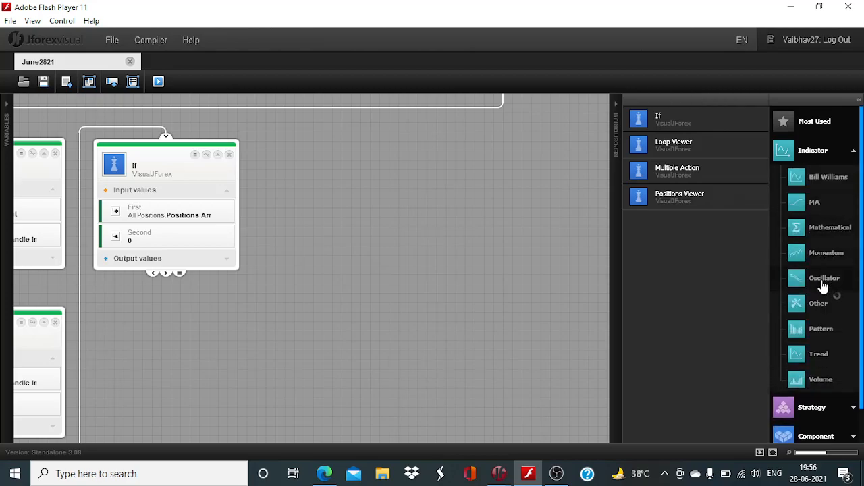
left_click(824, 278)
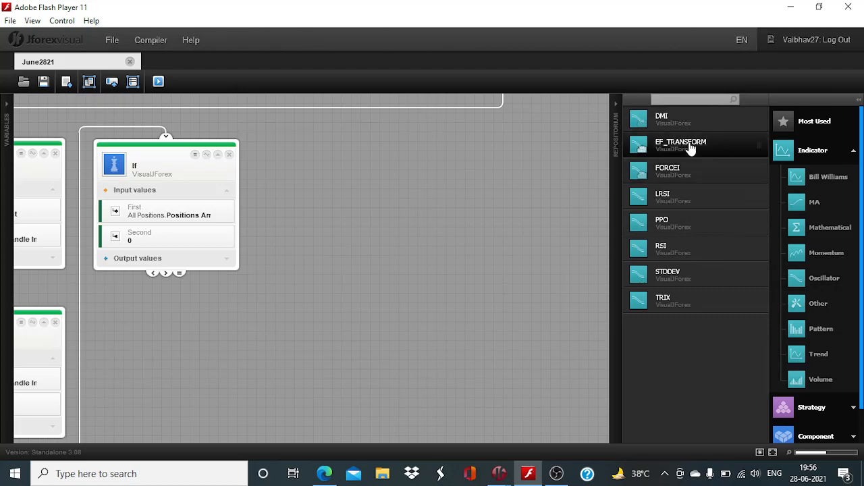
left_click_drag(667, 170, 469, 190)
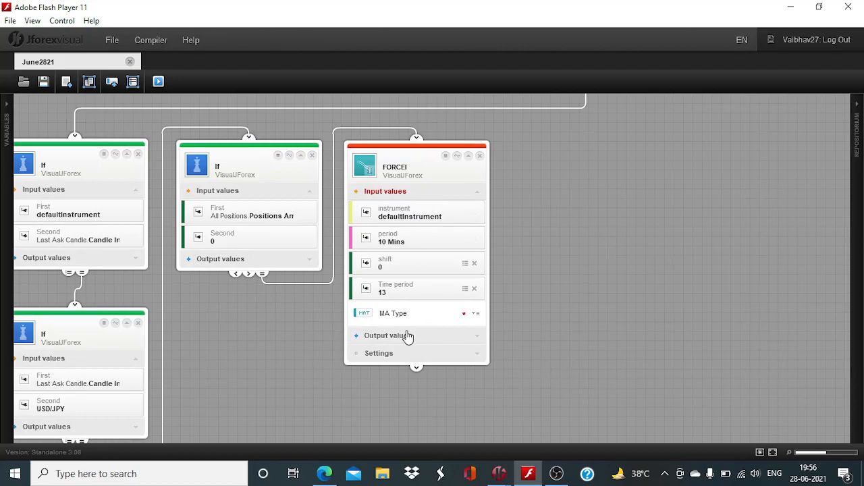
mouse_move(463, 272)
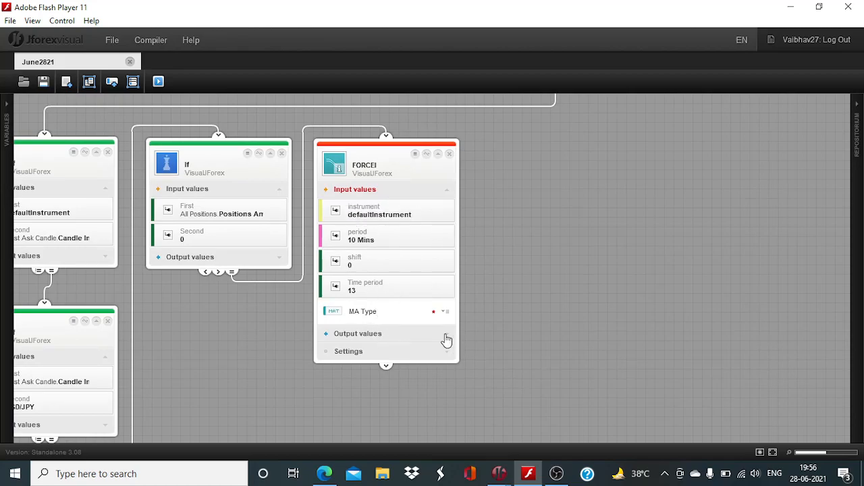
Set the FORCEI block to a 4-hour period, fixed shift 1 and SMA moving-average type
left_click(358, 333)
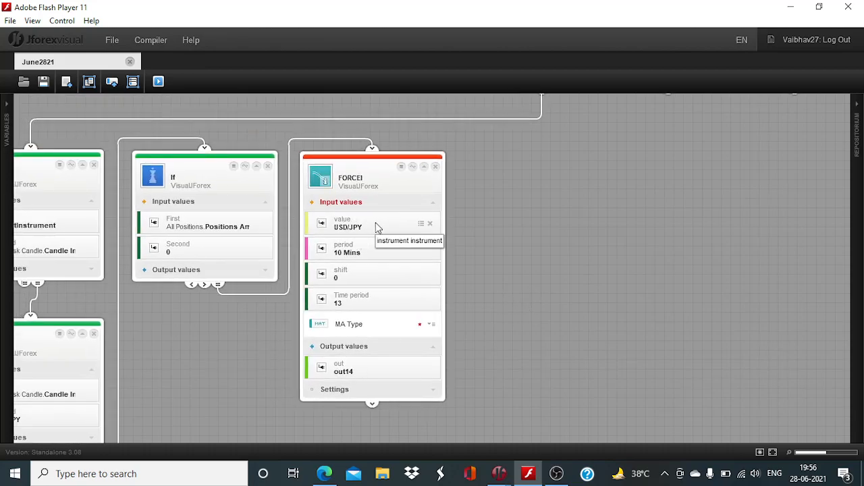
mouse_move(365, 235)
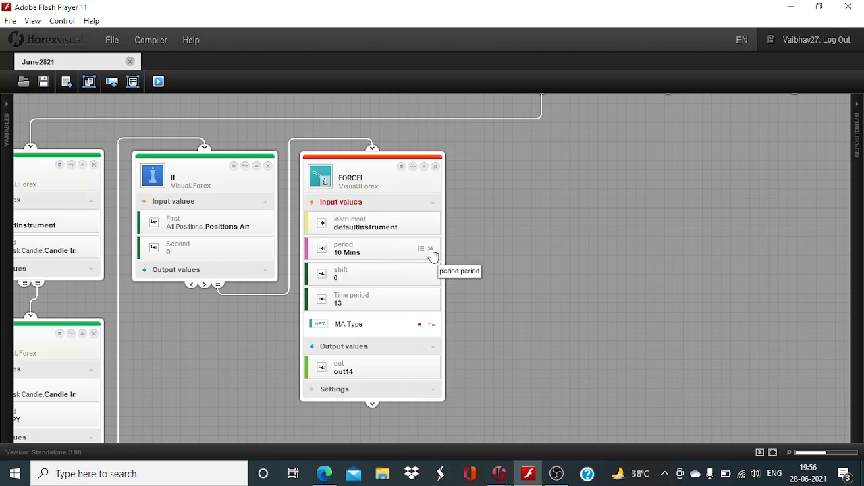
left_click(420, 249)
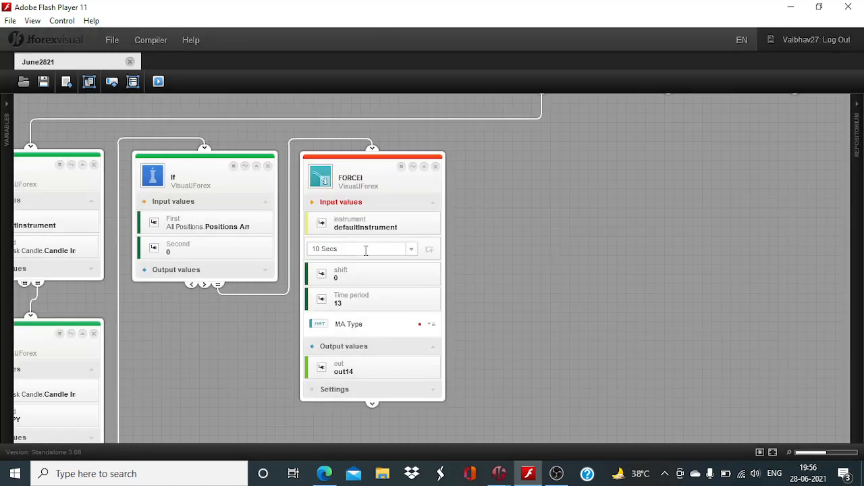
left_click(411, 249)
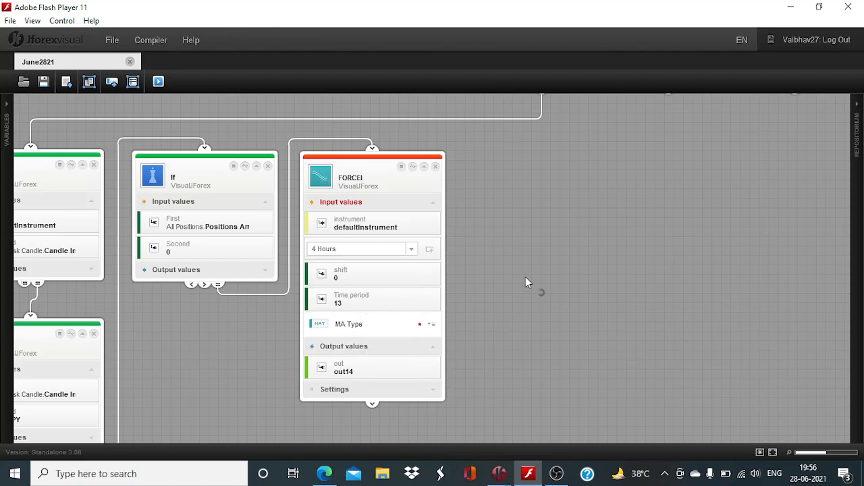
left_click(322, 274)
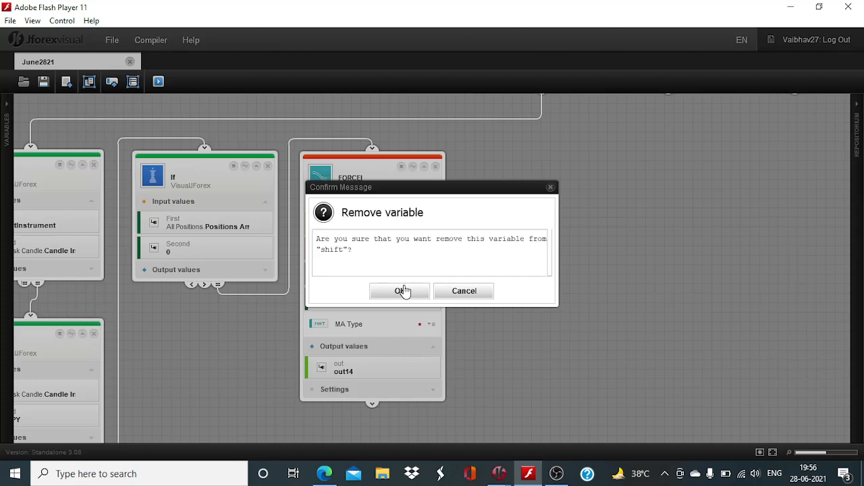
left_click(400, 291)
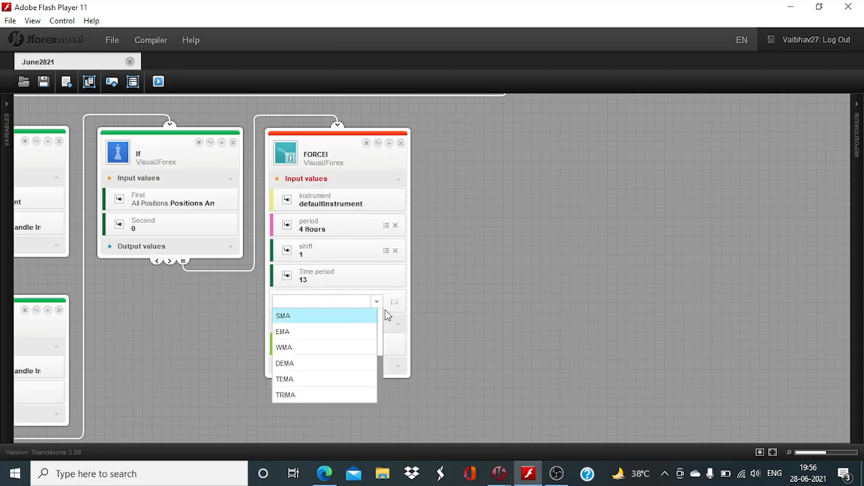
left_click(283, 316)
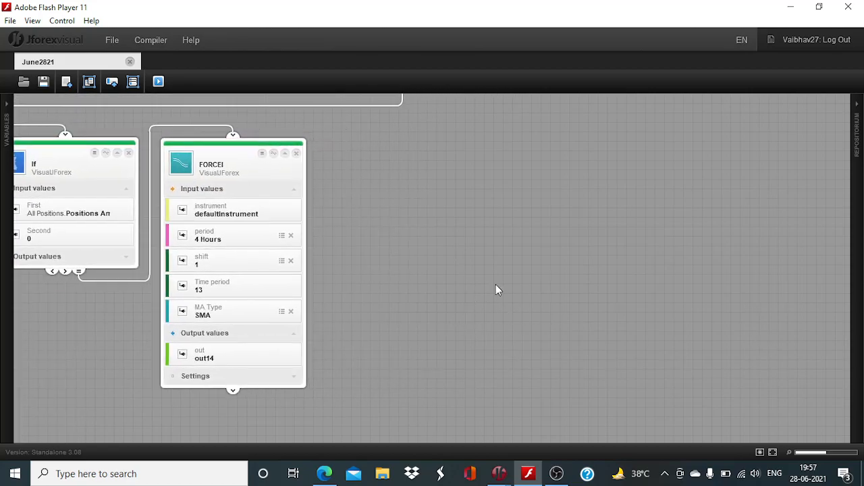
mouse_move(498, 473)
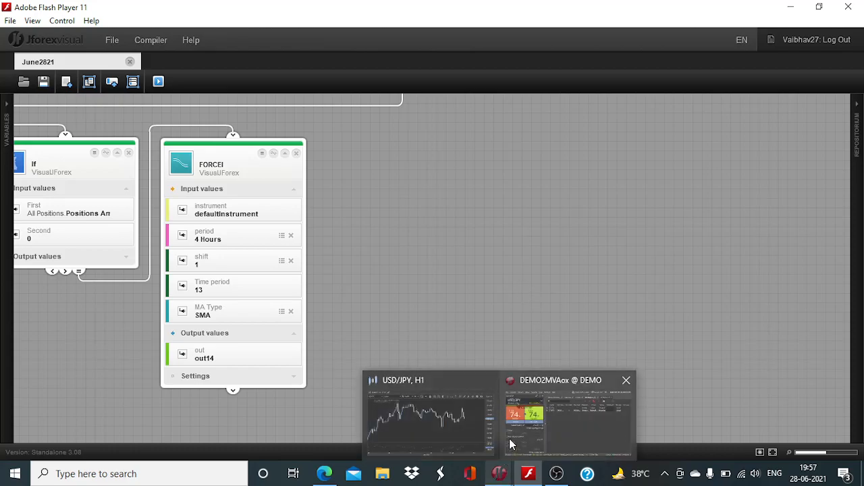
left_click(431, 412)
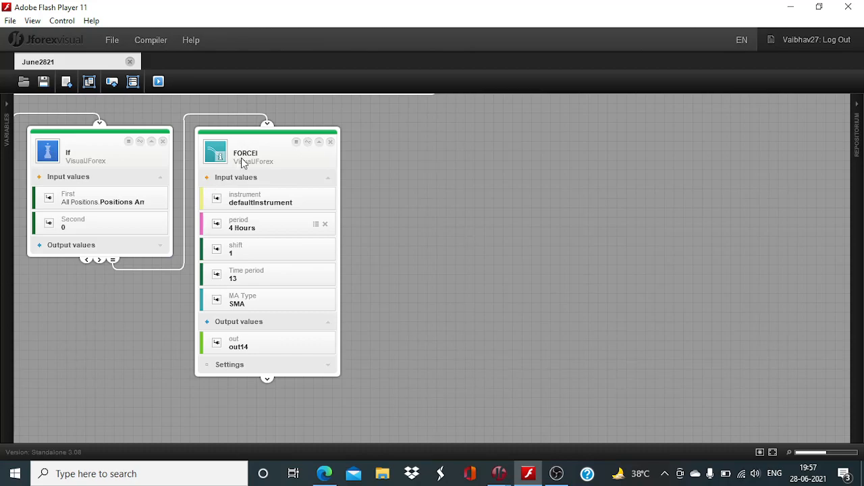
mouse_move(858, 112)
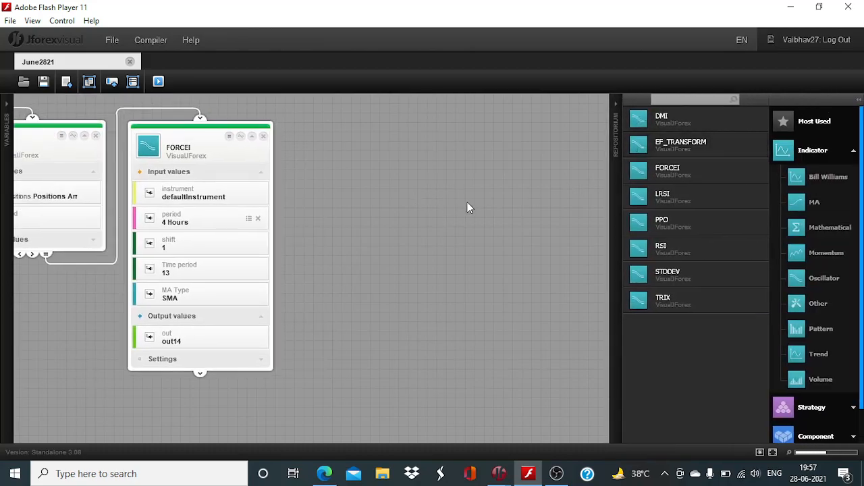
mouse_move(698, 172)
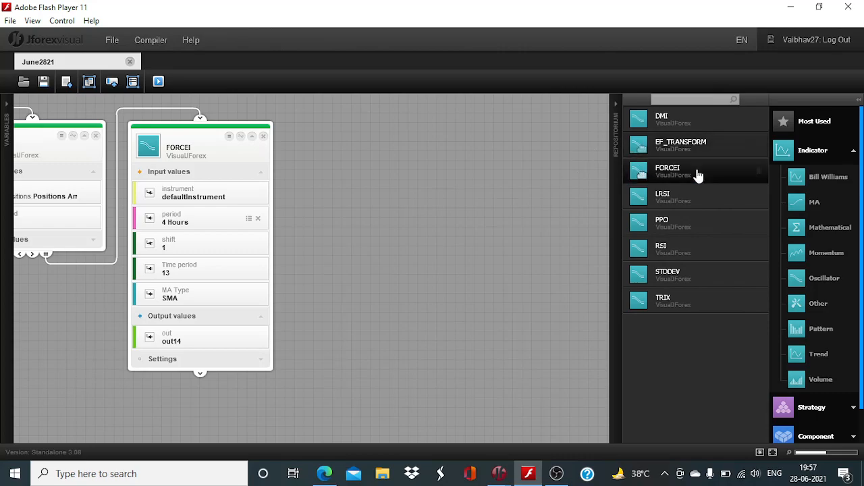
Place a second FORCEI block with a 4-hour period, shift 2 and SMA type
left_click_drag(667, 171, 362, 236)
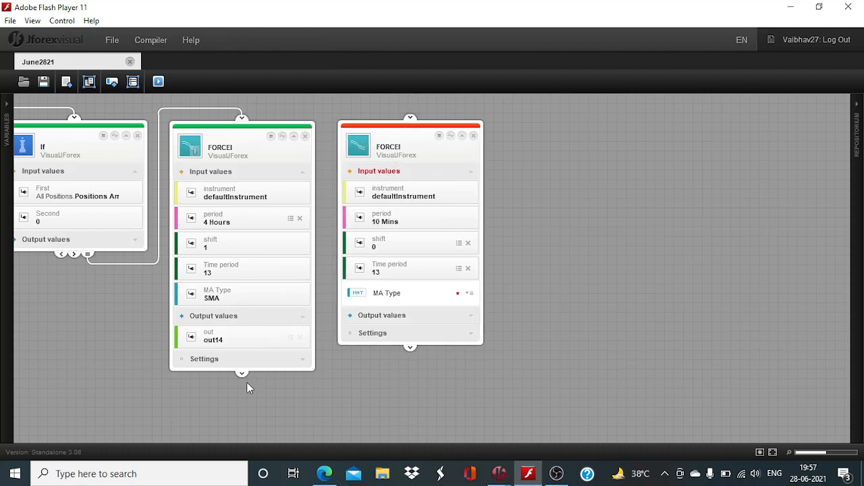
left_click_drag(241, 372, 412, 120)
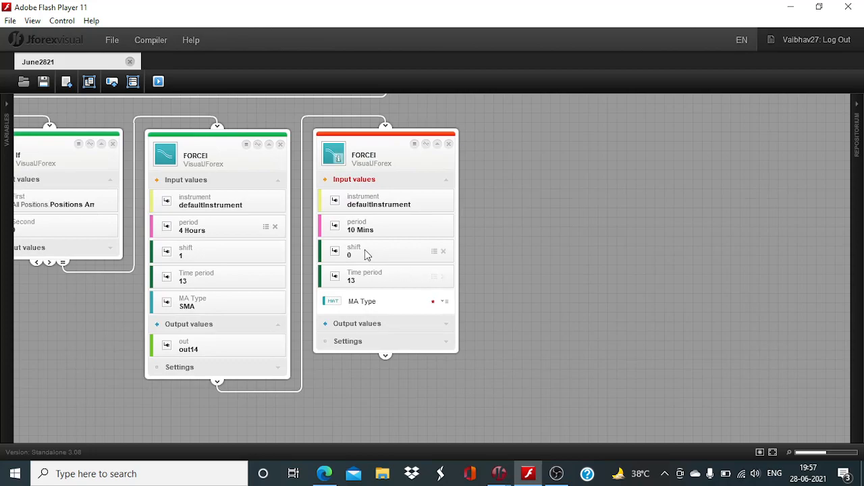
left_click(357, 323)
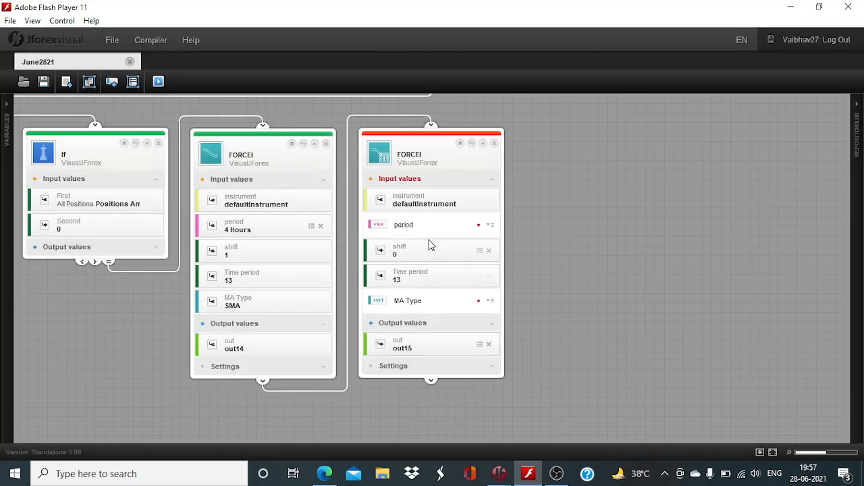
left_click(470, 225)
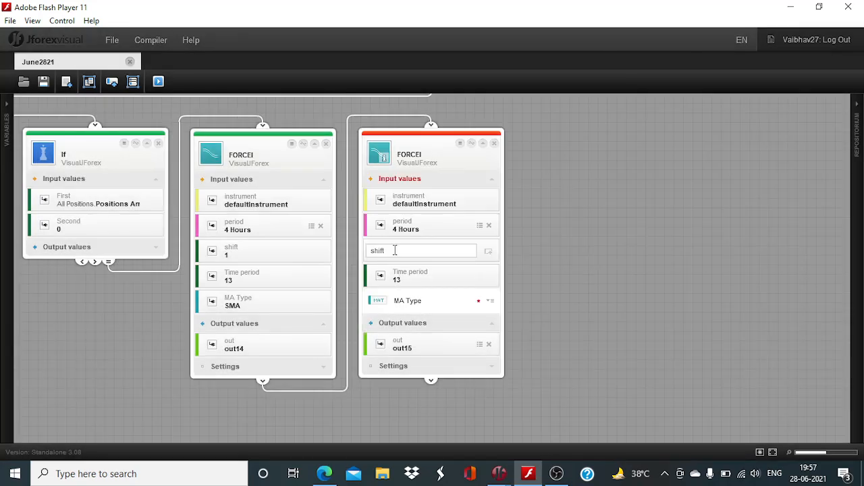
type("2")
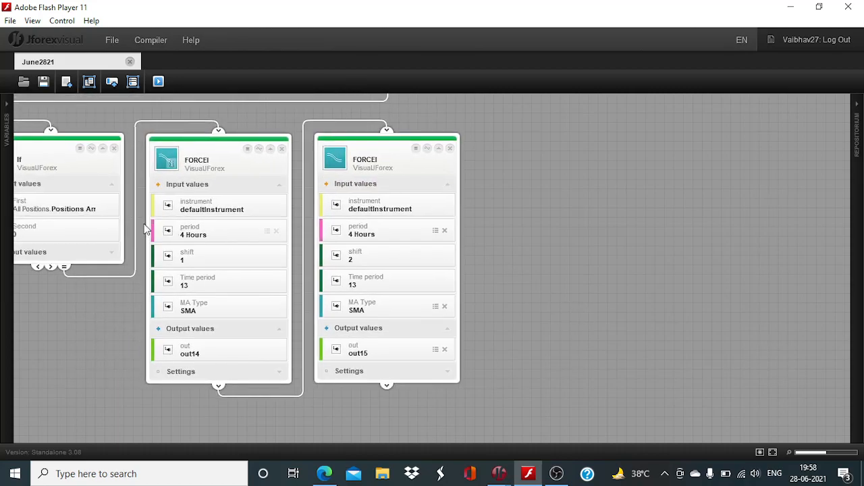
mouse_move(609, 229)
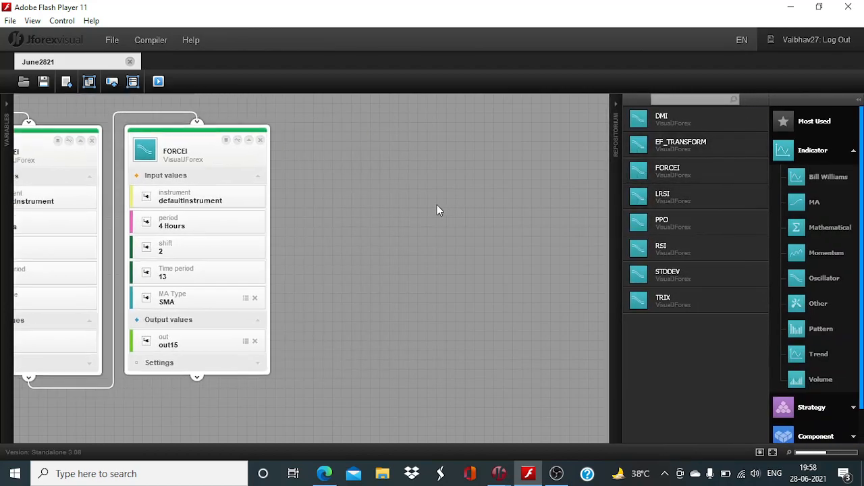
mouse_move(685, 172)
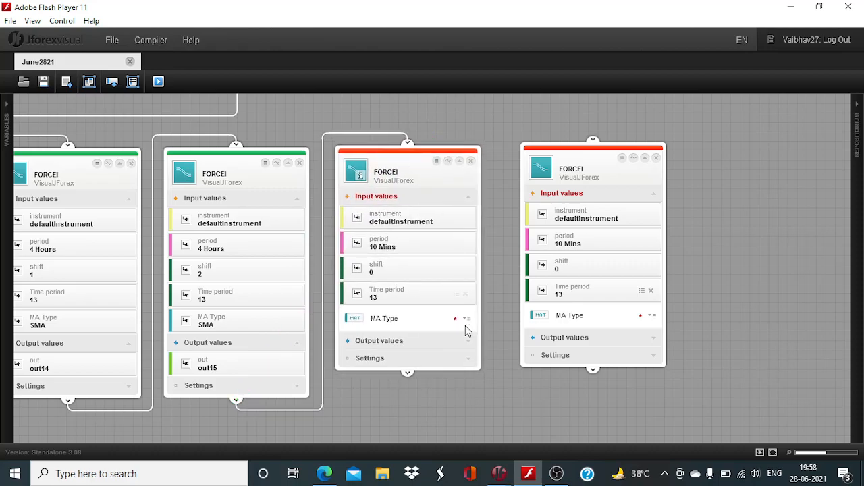
Set the out16 and out17 FORCEI blocks to Hourly periods with shifts 1 and 2
left_click(379, 341)
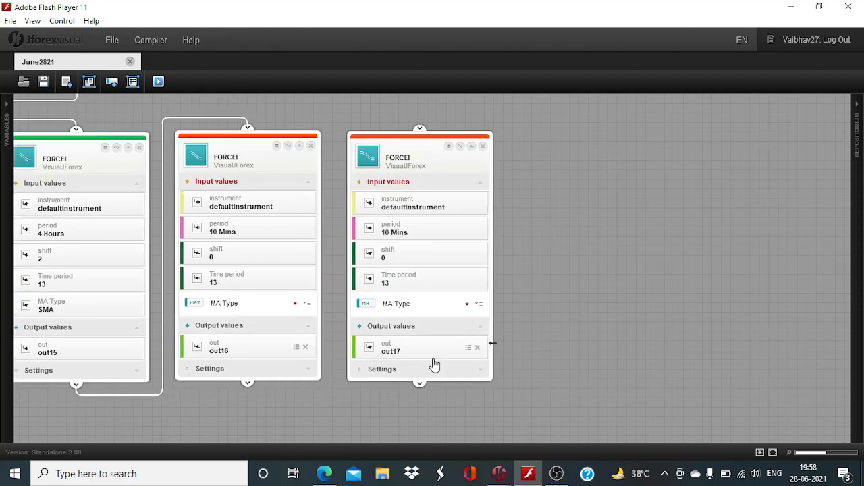
left_click_drag(248, 383, 415, 122)
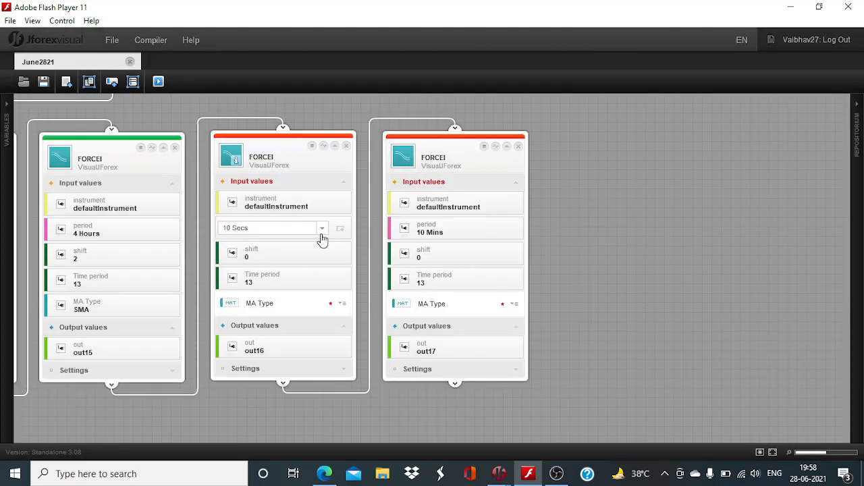
left_click(322, 227)
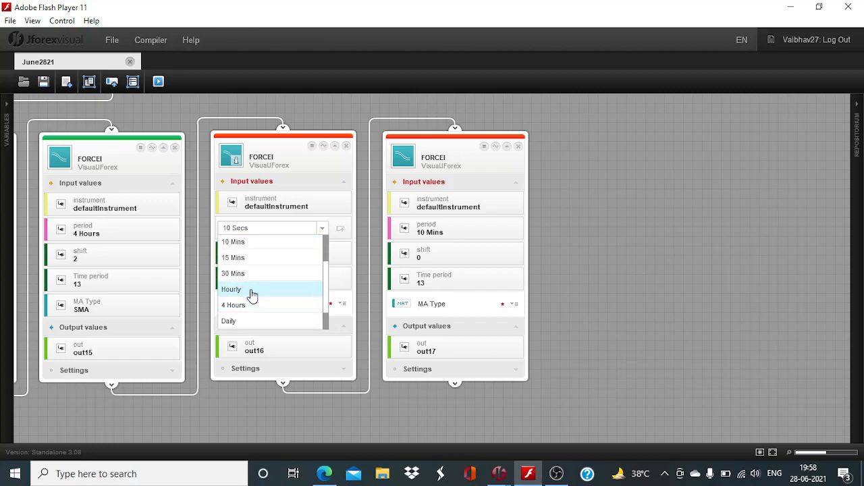
left_click(231, 288)
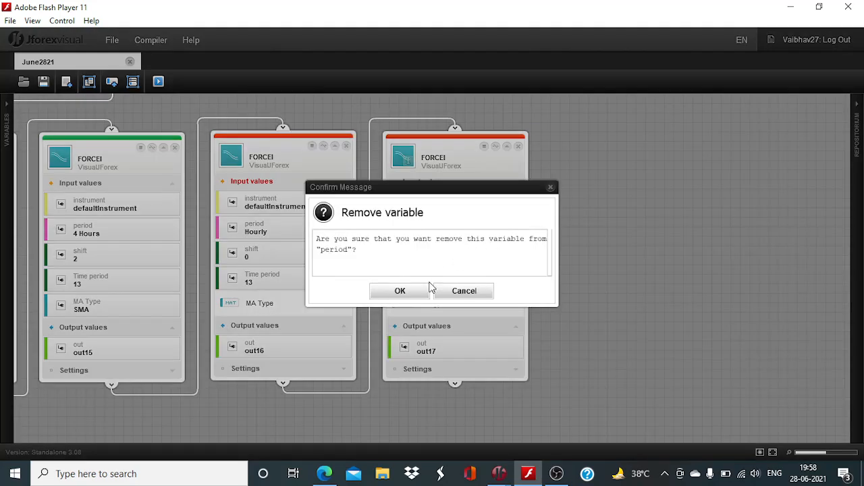
left_click(400, 291)
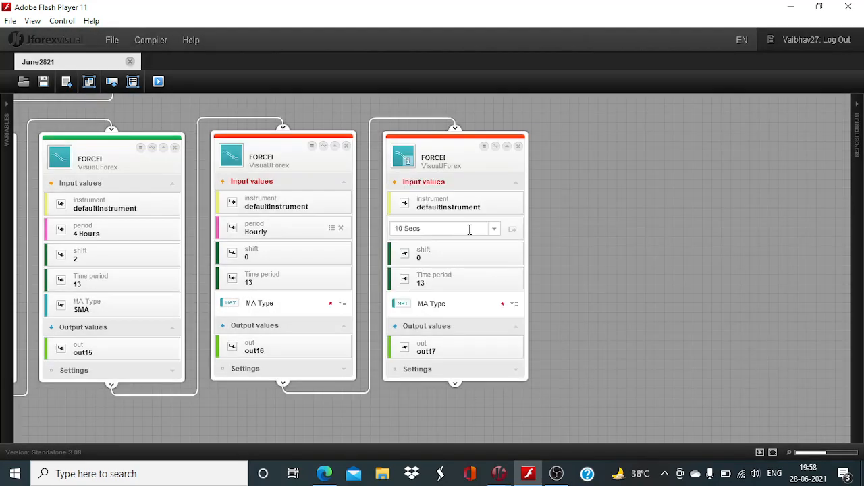
left_click(494, 228)
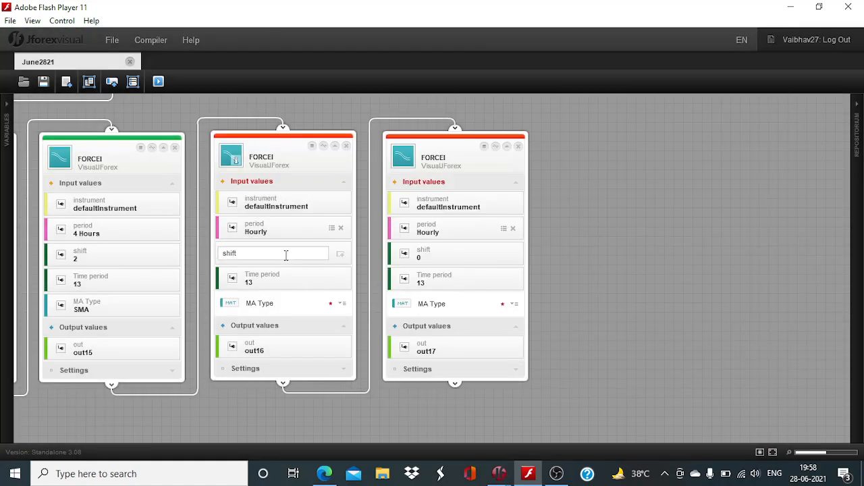
type("1")
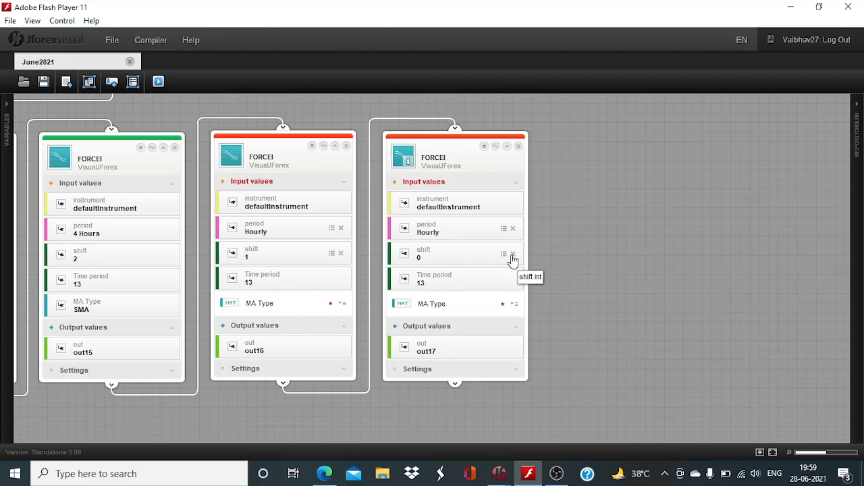
left_click(513, 255)
type("2")
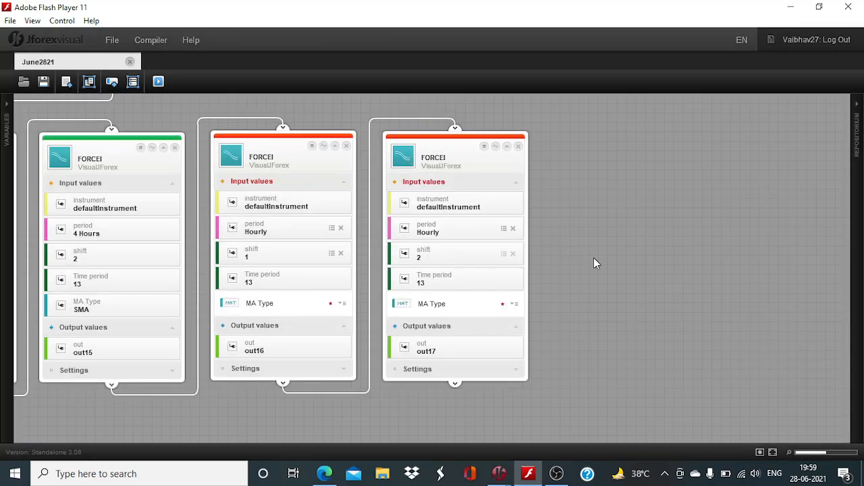
left_click(331, 303)
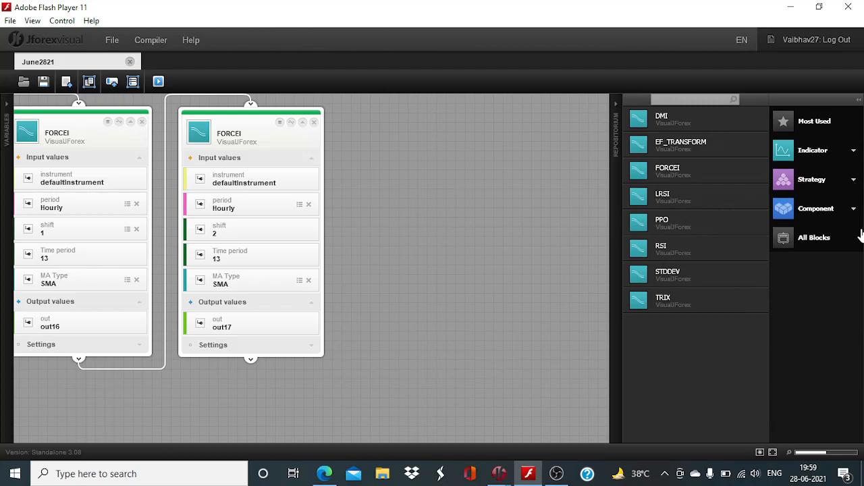
Place two Get Historical Candle blocks from the Component > Info repository onto the canvas
left_click(816, 208)
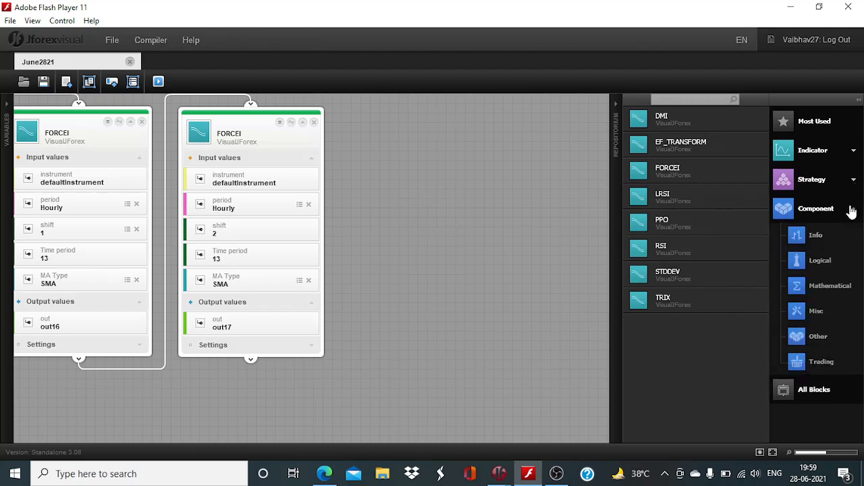
mouse_move(820, 269)
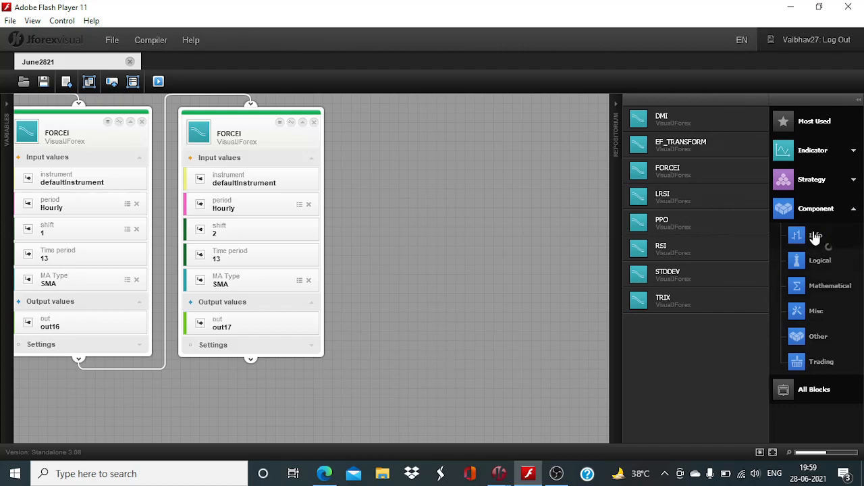
left_click(816, 235)
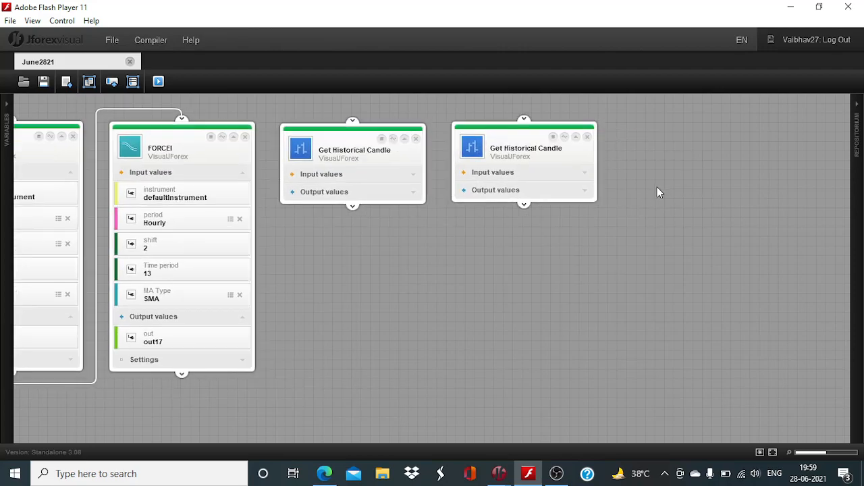
left_click(321, 173)
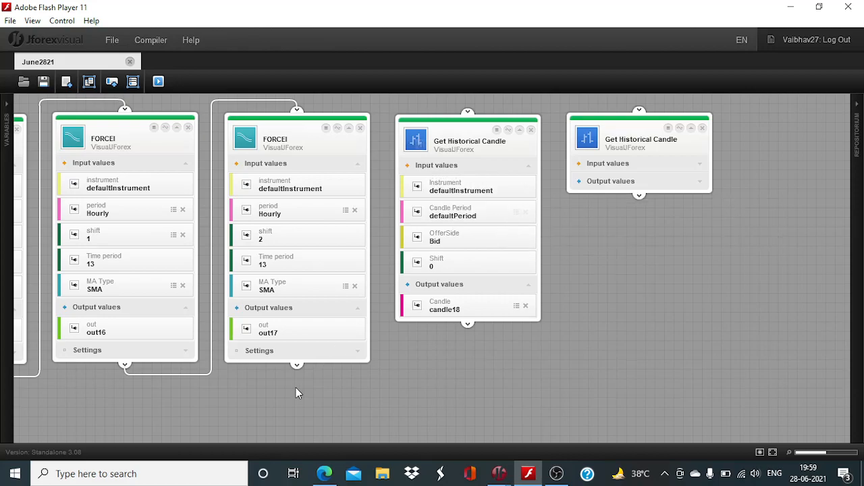
Replace the candle18 block's Candle Period variable with an Hourly period
left_click_drag(297, 363, 468, 113)
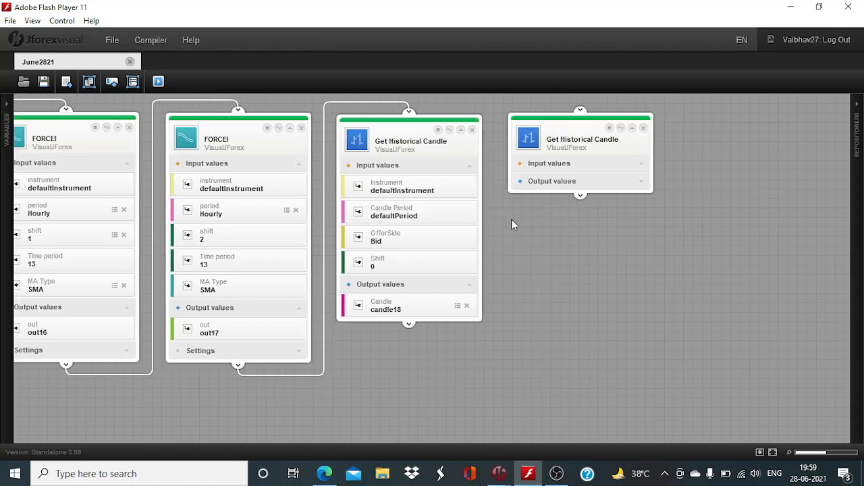
left_click(467, 211)
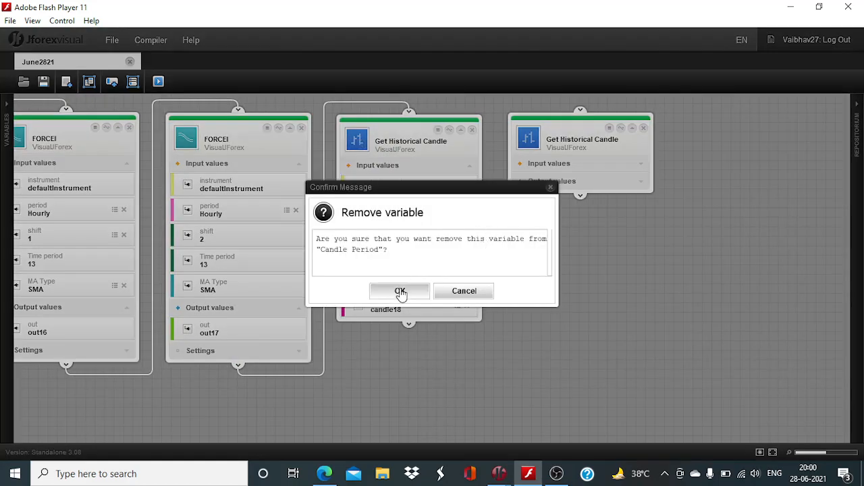
left_click(400, 291)
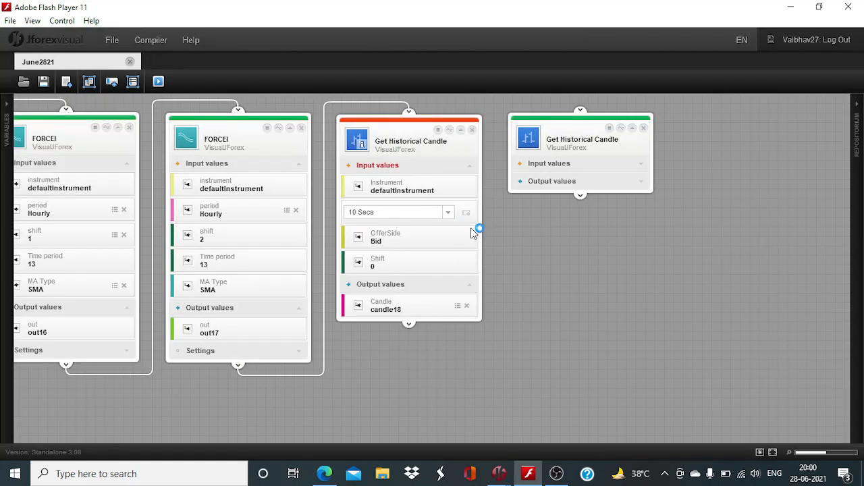
left_click(446, 212)
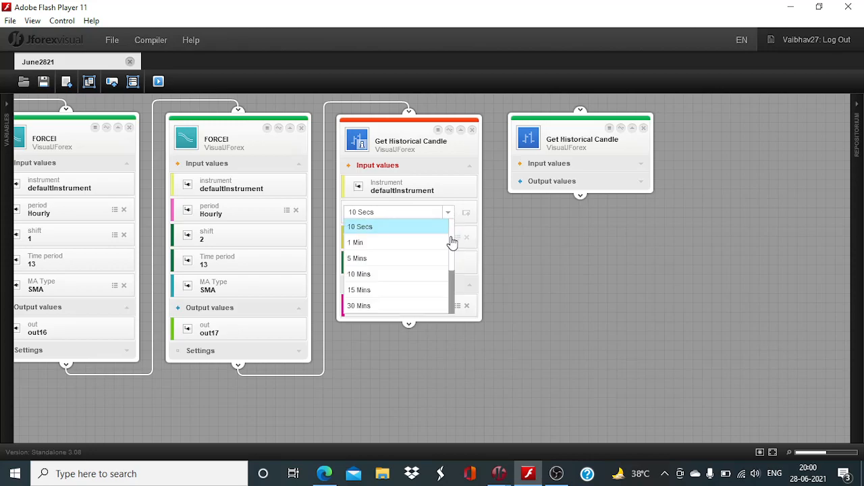
scroll("down", 3)
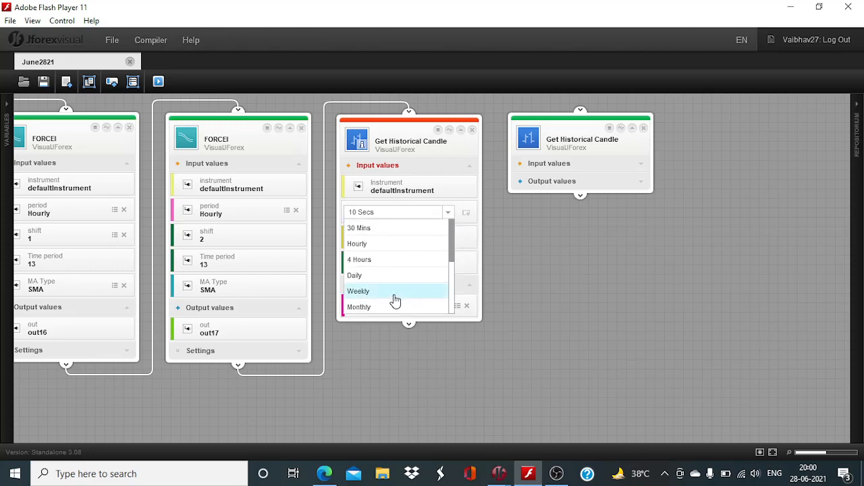
mouse_move(408, 251)
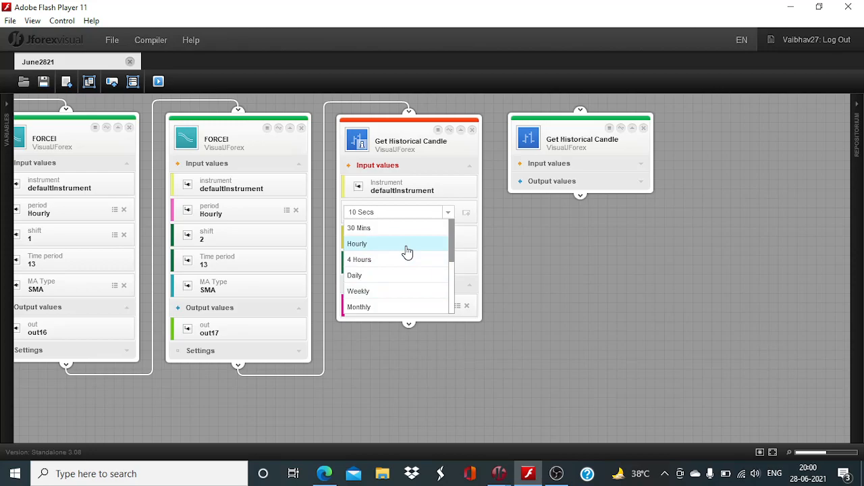
left_click(357, 244)
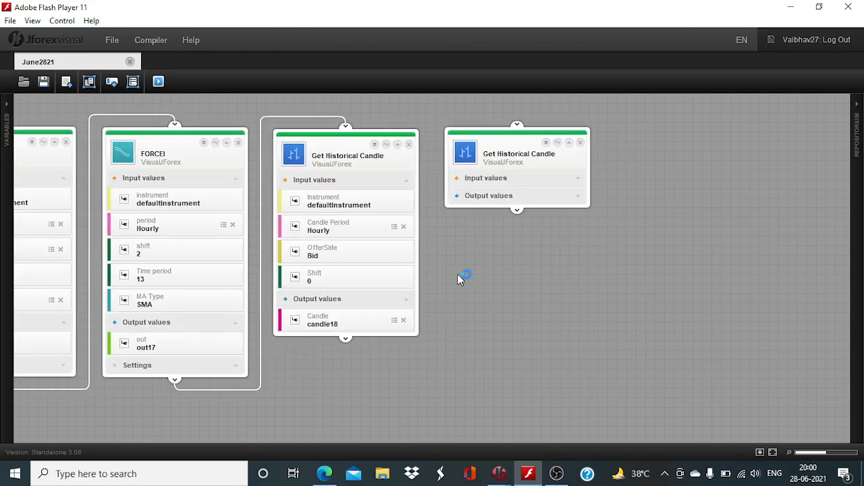
mouse_move(347, 226)
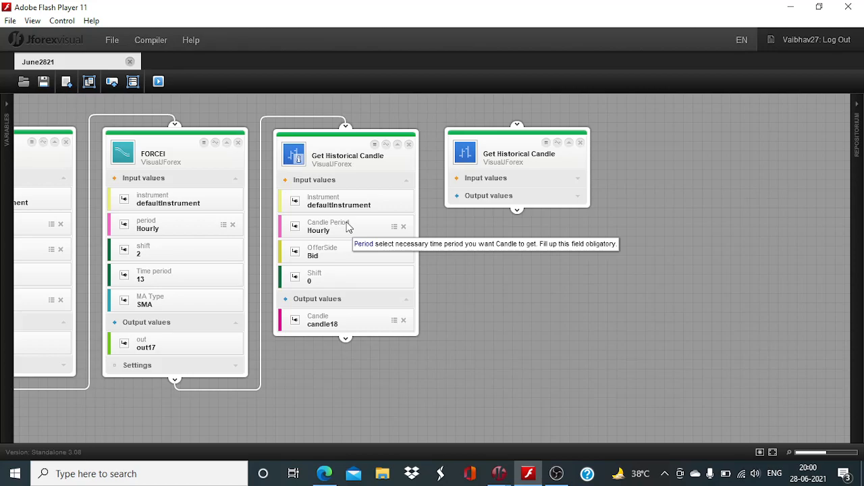
mouse_move(445, 255)
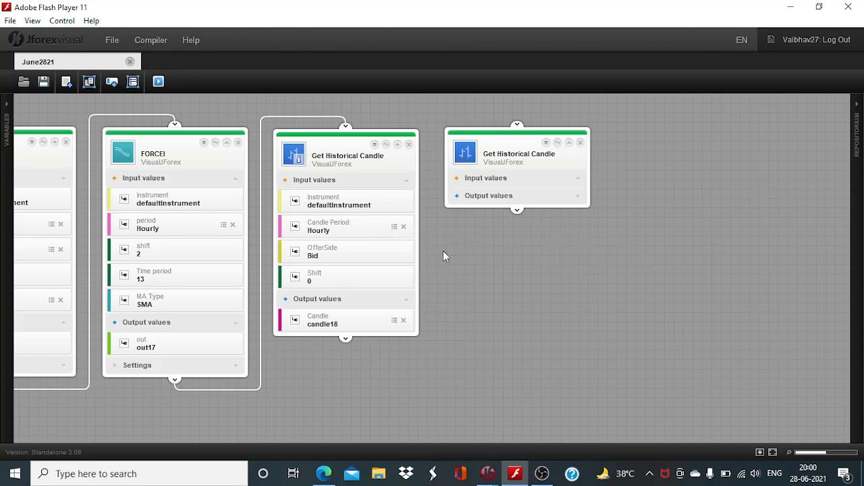
mouse_move(488, 266)
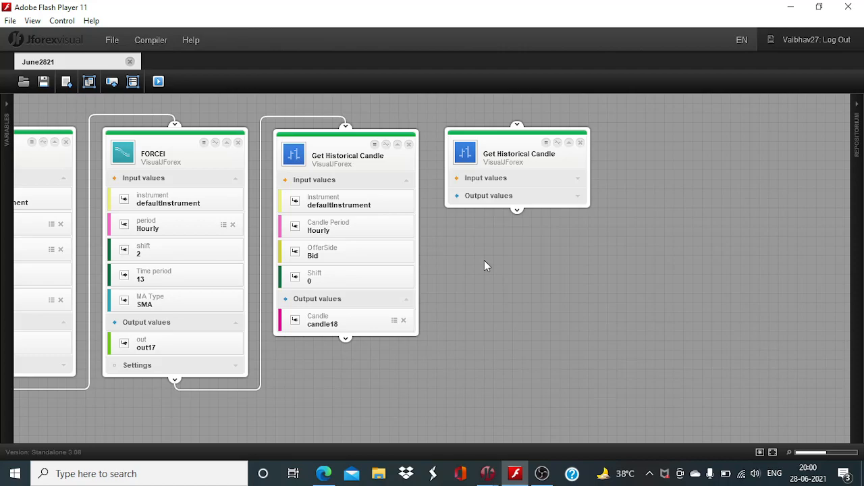
mouse_move(513, 265)
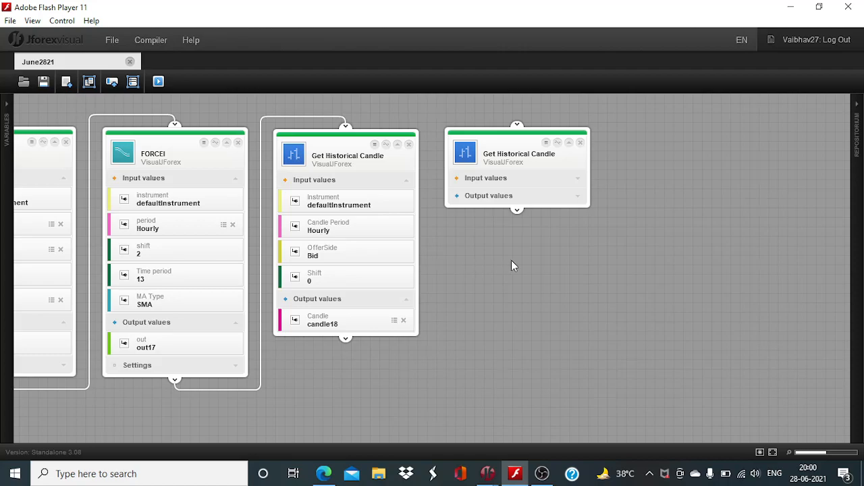
mouse_move(555, 265)
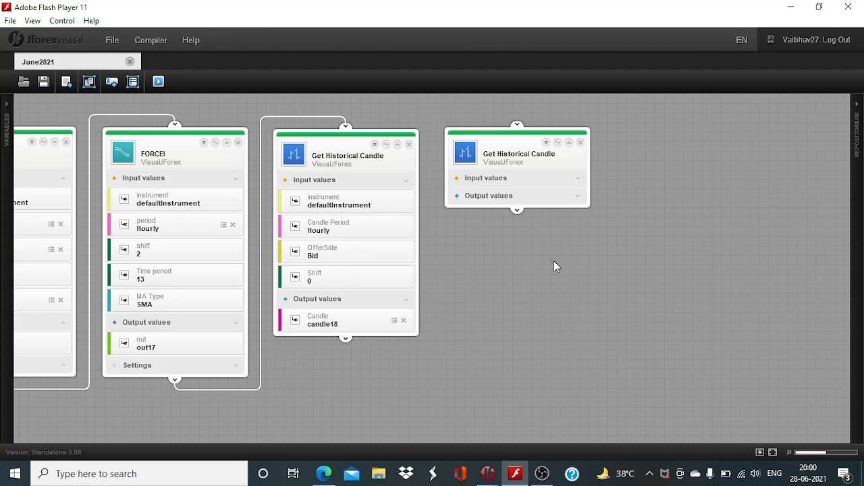
mouse_move(526, 6)
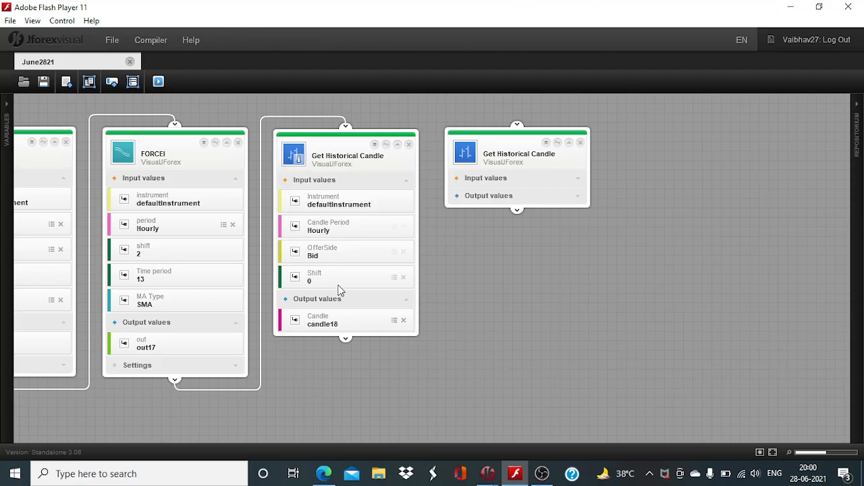
Replace the candle18 block's Shift variable with a shift of 1
left_click(404, 277)
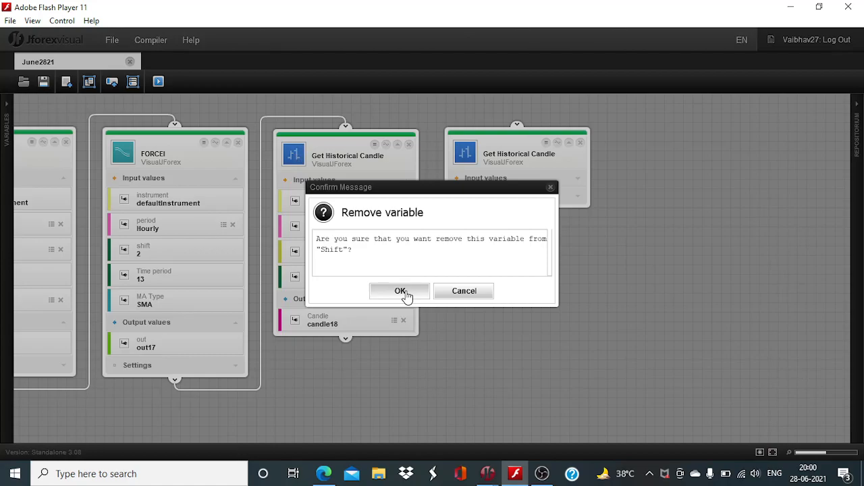
left_click(400, 291)
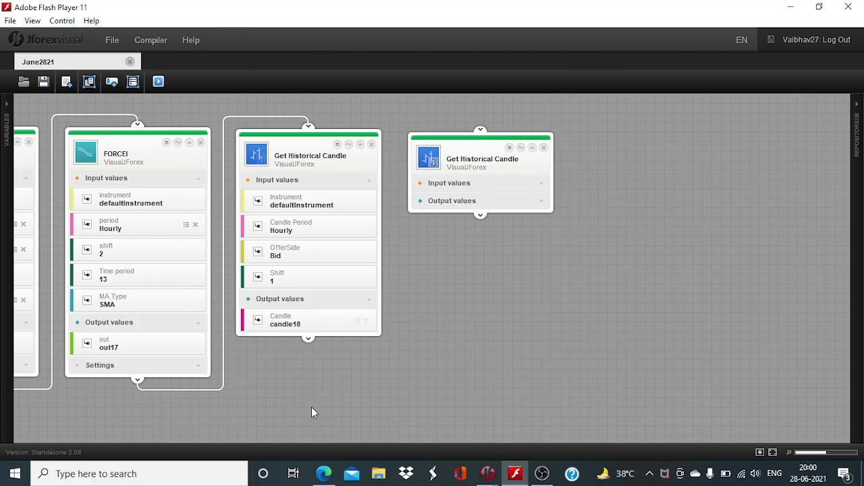
left_click_drag(308, 338, 481, 129)
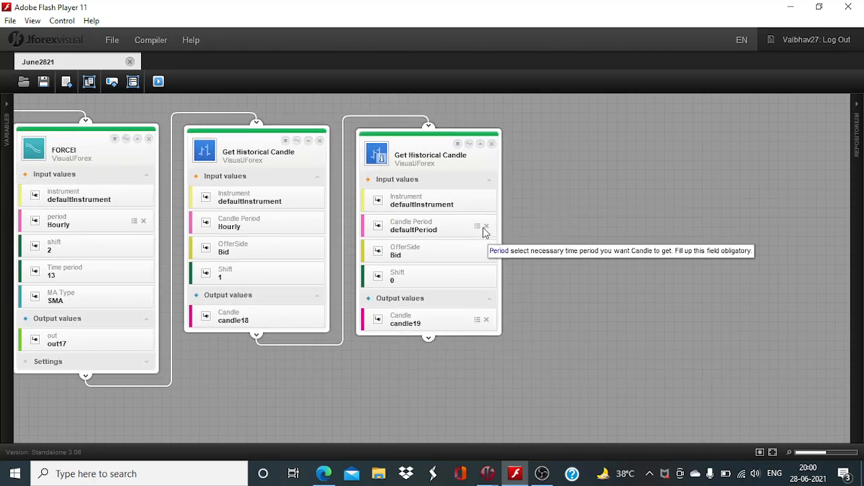
Set candle19 to a 10 Secs period with shift 1 and add a third candle block
left_click(485, 225)
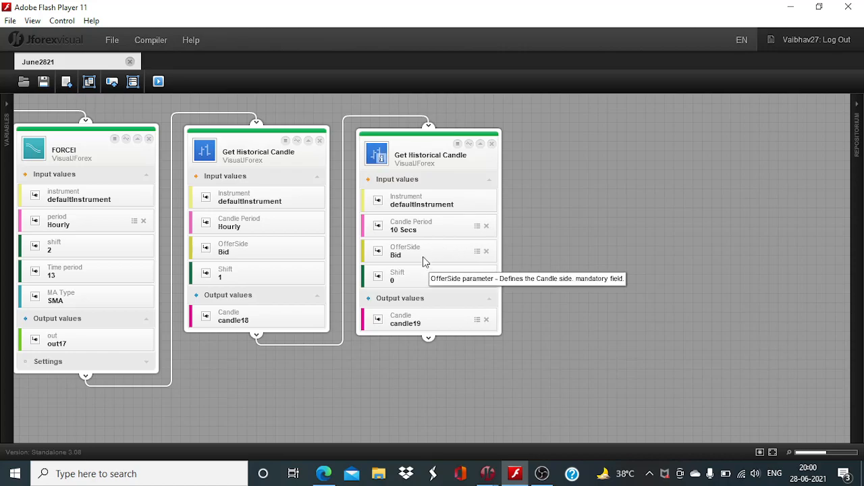
left_click(486, 276)
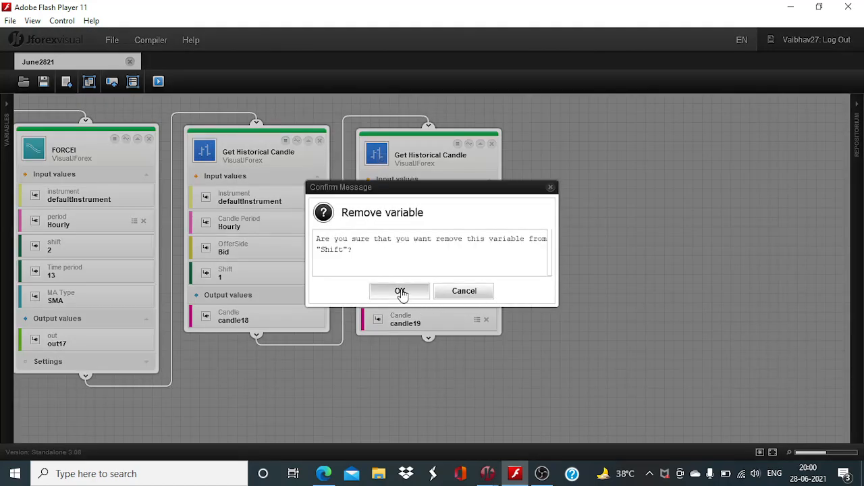
left_click(399, 291)
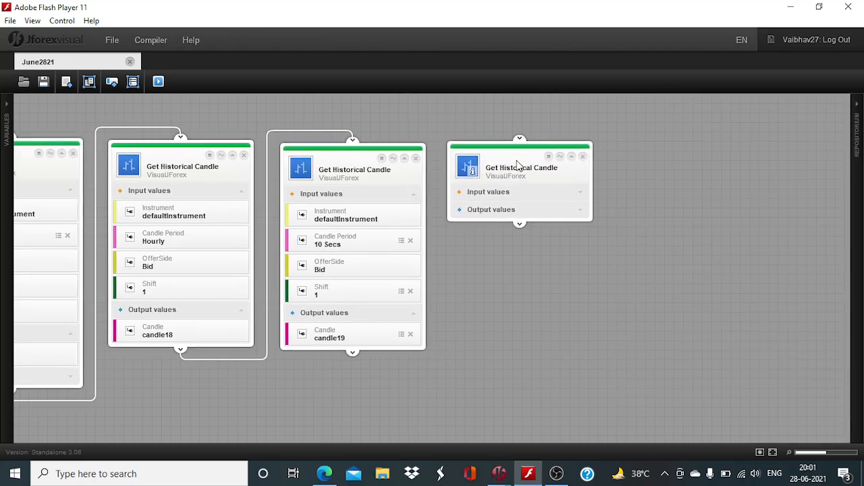
left_click(488, 192)
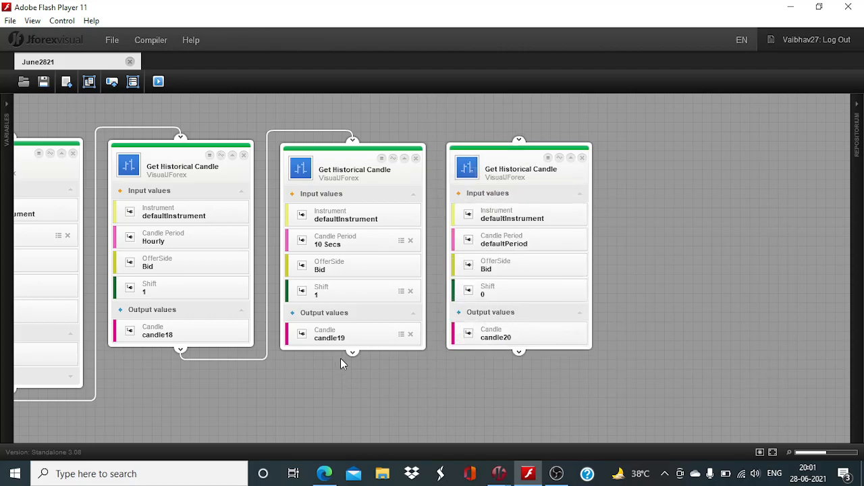
Connect candle19 to candle20 and set candle20 to 10 Secs with shift 2
left_click_drag(352, 351, 519, 143)
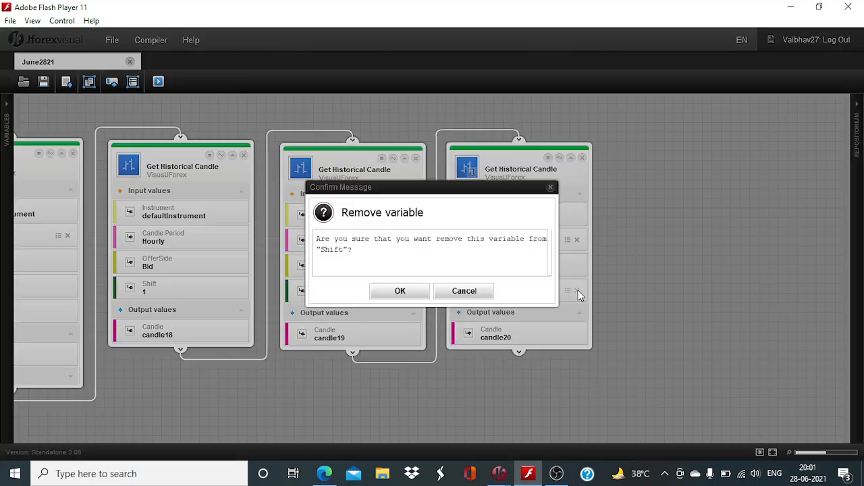
left_click(400, 290)
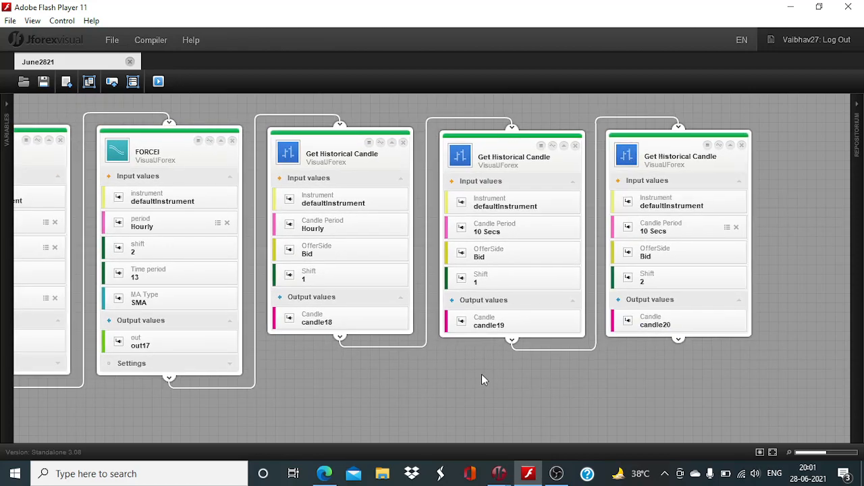
mouse_move(476, 378)
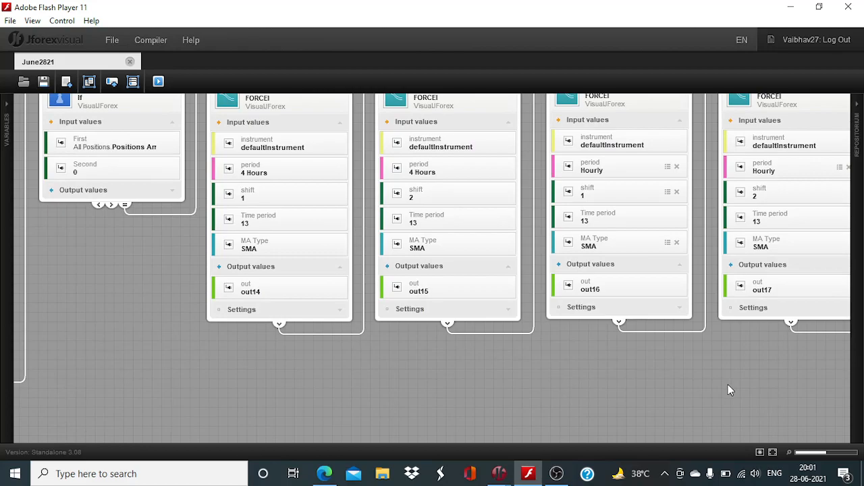
mouse_move(564, 397)
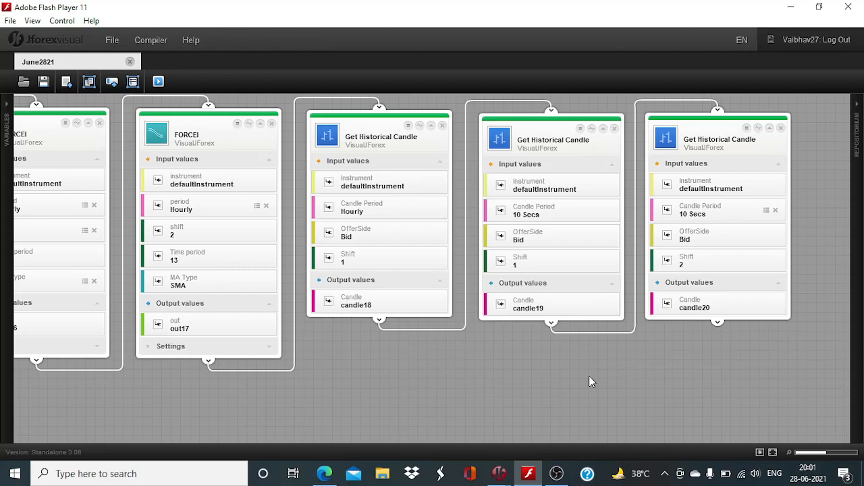
mouse_move(503, 374)
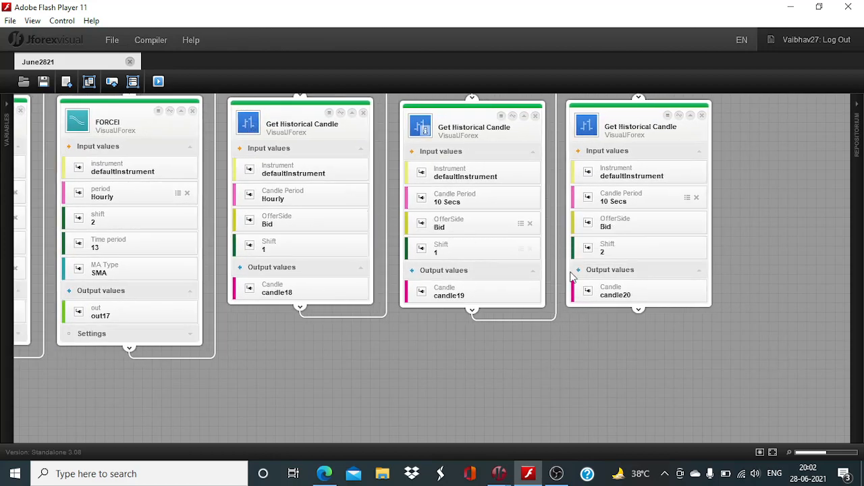
scroll("down", 3)
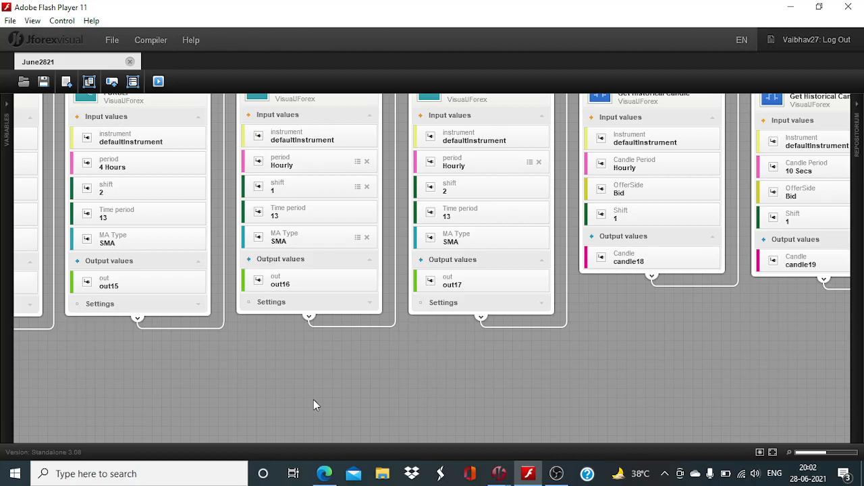
mouse_move(263, 394)
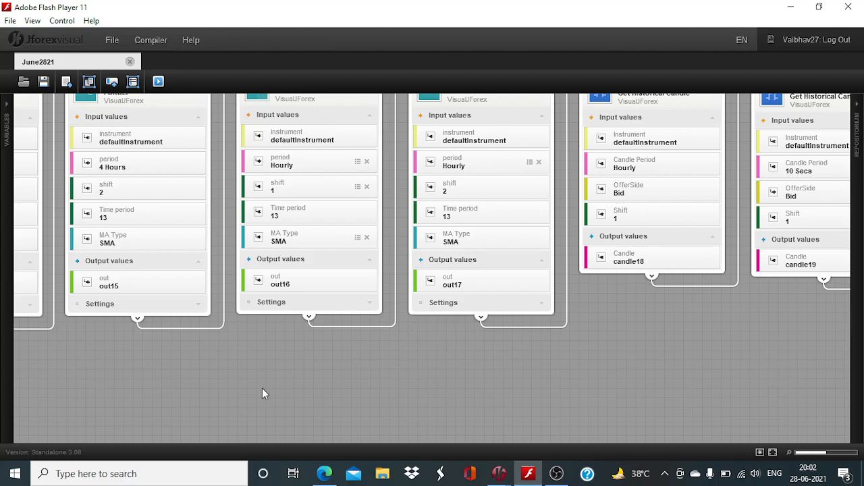